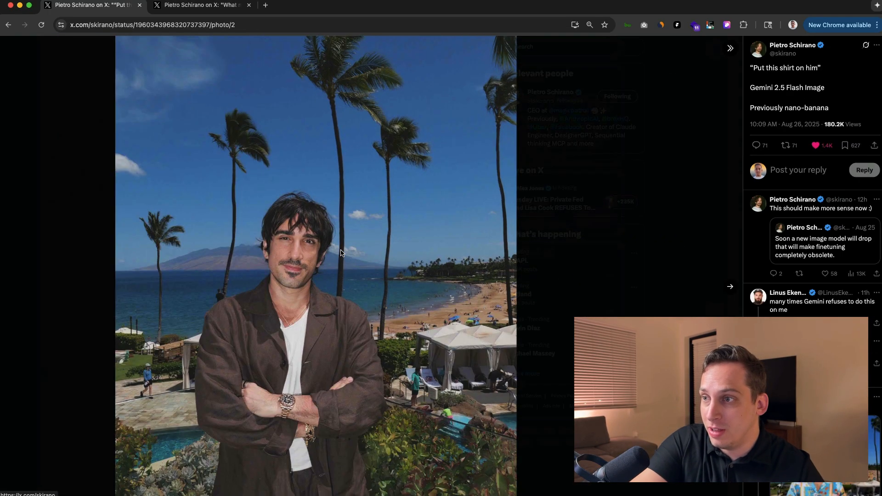
# - Flip through the shirt try-on photos and return to the original jacket photo
pyautogui.click(730, 286)
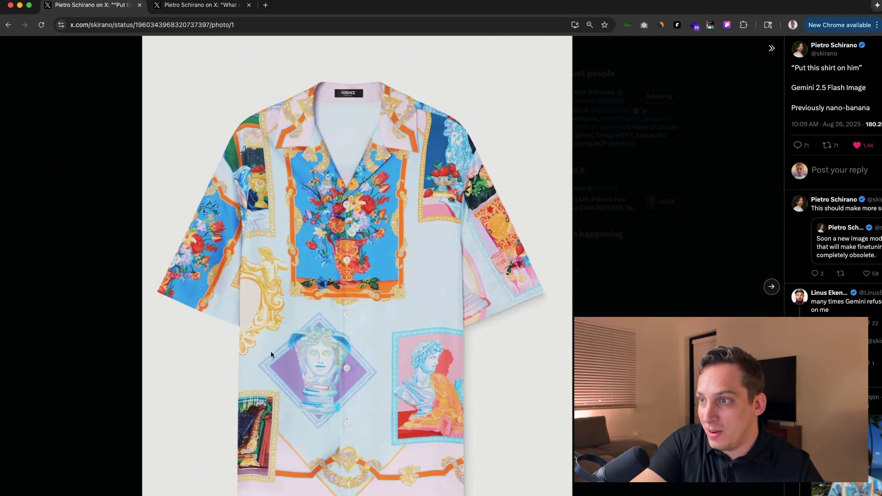
pyautogui.click(770, 286)
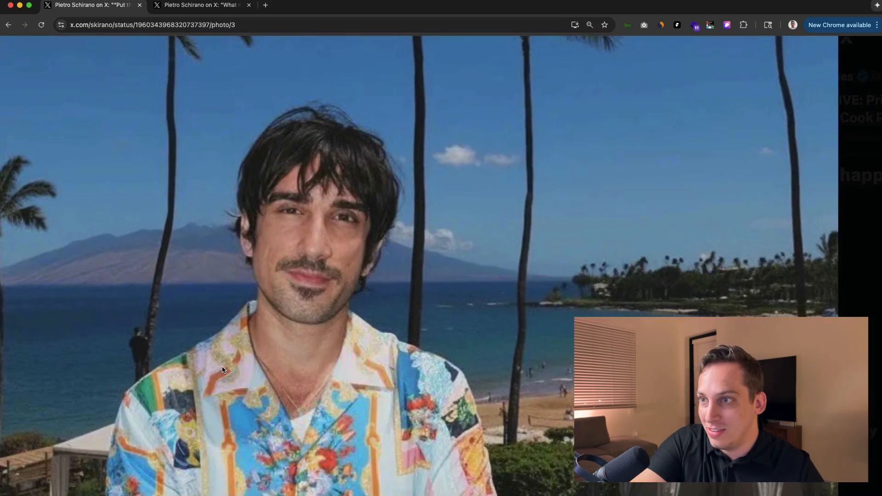
pyautogui.scroll(-3)
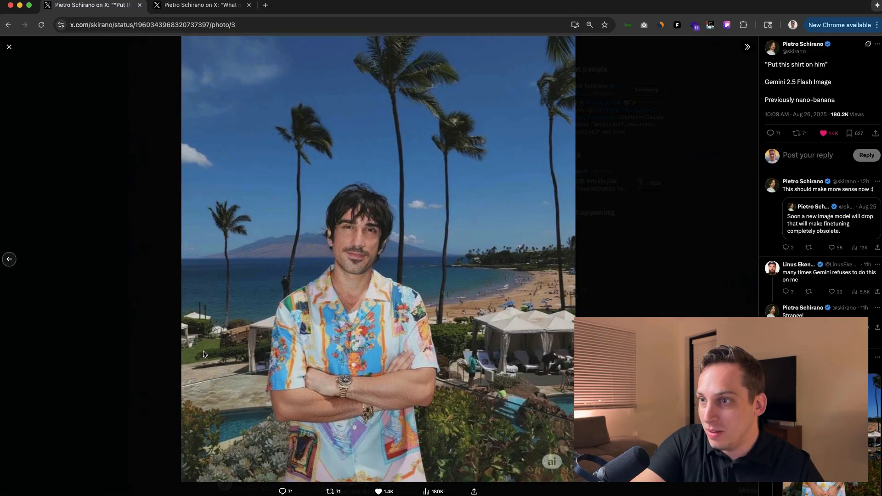
pyautogui.click(8, 259)
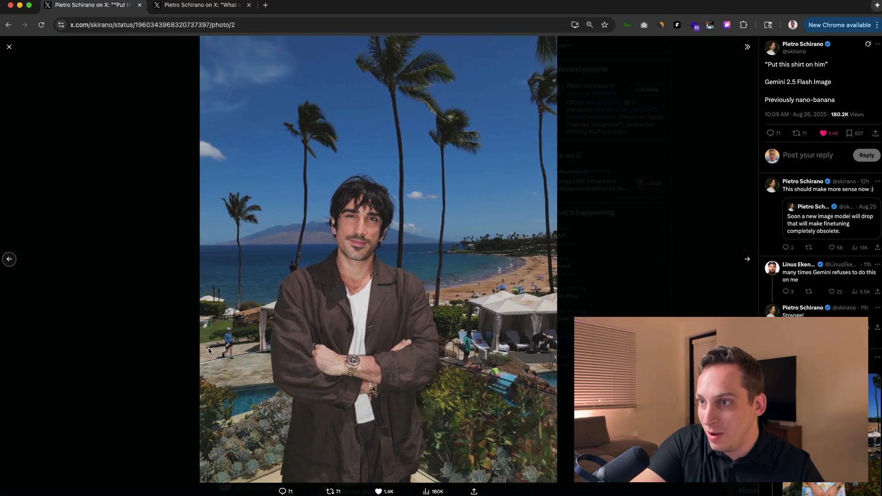
# - Switch to the post about generating 3D meshes from a figurine photo and read through it
pyautogui.click(201, 6)
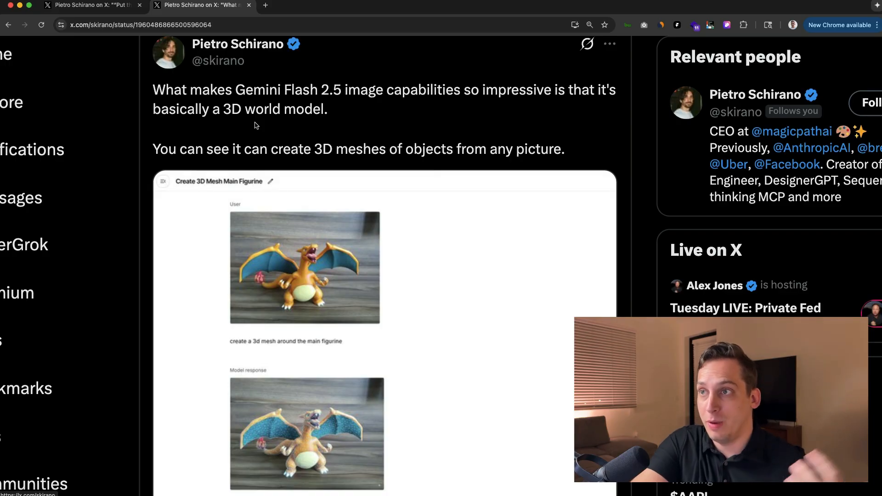
pyautogui.scroll(-3)
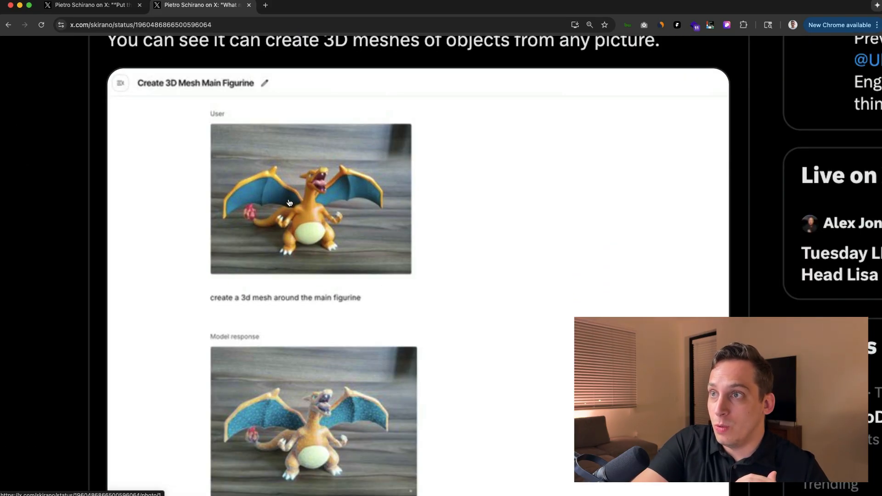
pyautogui.moveTo(344, 180)
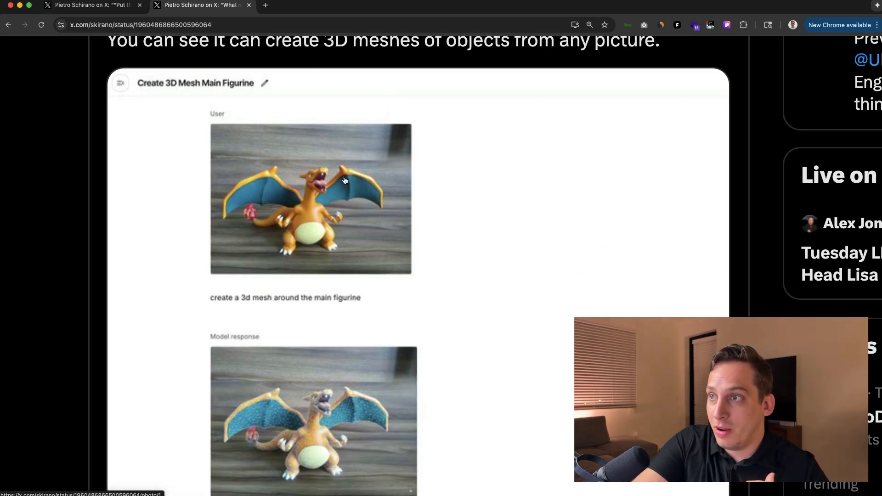
pyautogui.scroll(-3)
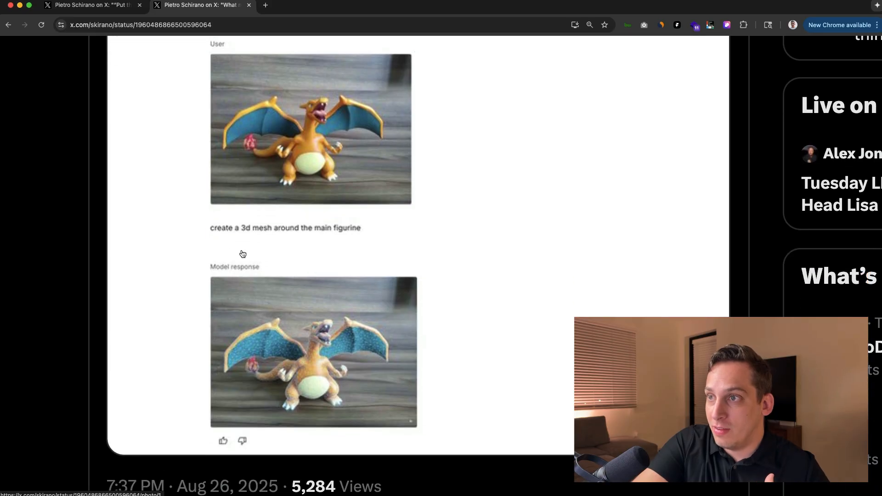
pyautogui.moveTo(282, 273)
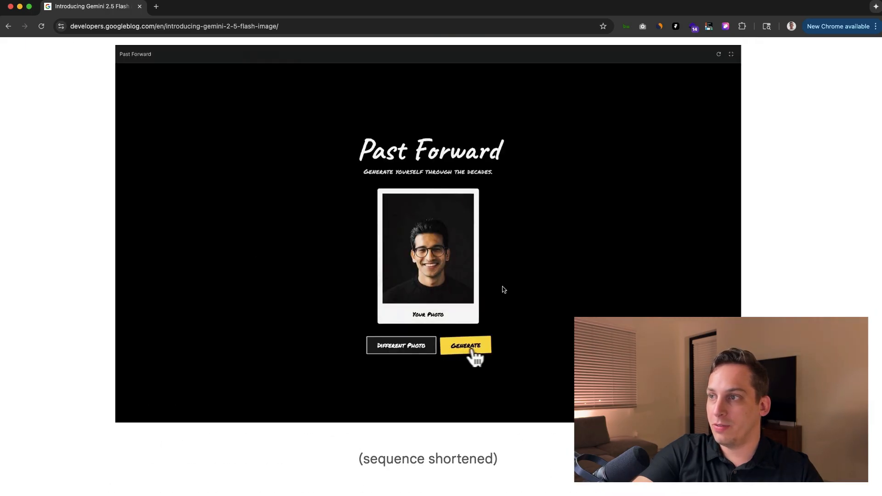
# - Browse the Gemini 2.5 Flash Image demos from Past Forward and the trading cards to Home Canvas
pyautogui.click(465, 345)
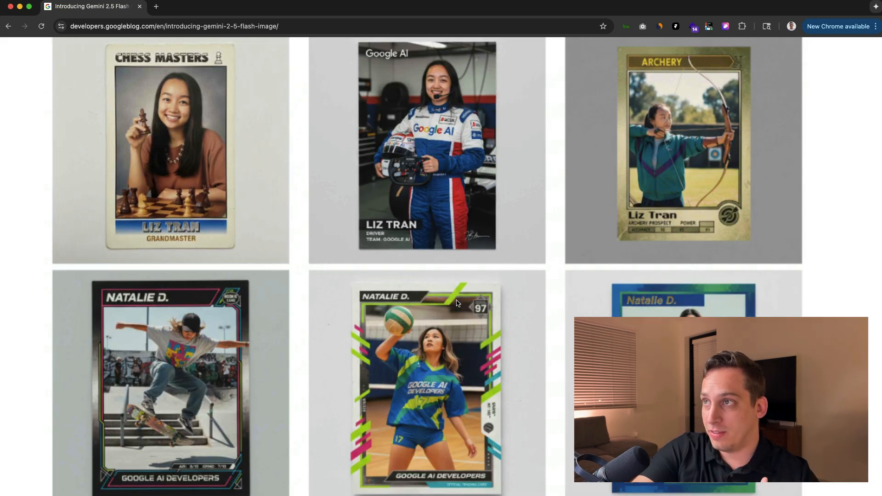
pyautogui.scroll(-3)
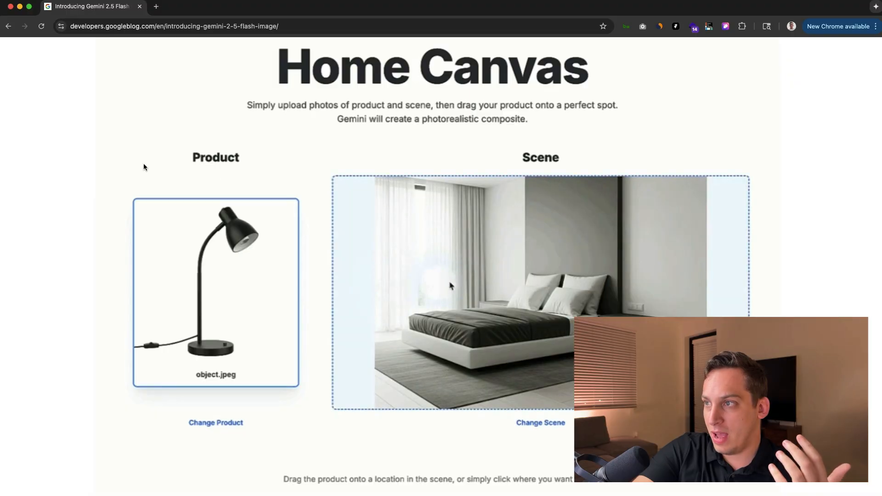
pyautogui.click(641, 304)
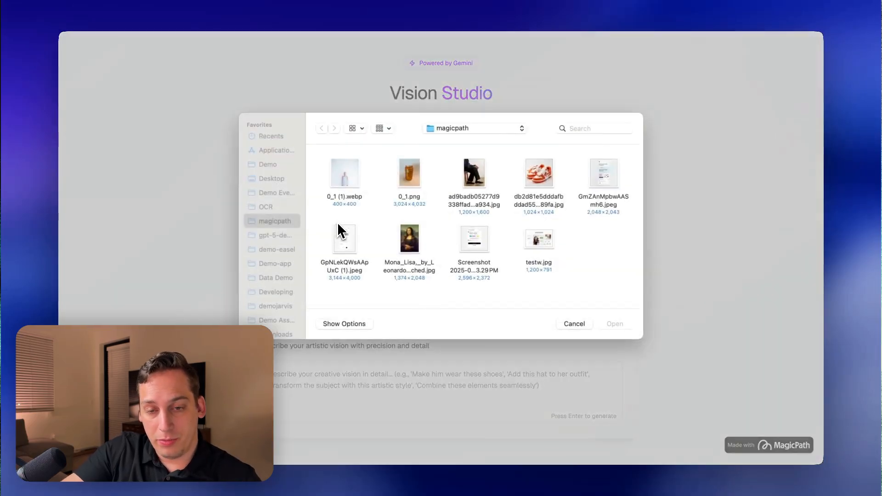
# - Consider the person photo and orange sneakers image, then close the picker without uploading
pyautogui.click(474, 173)
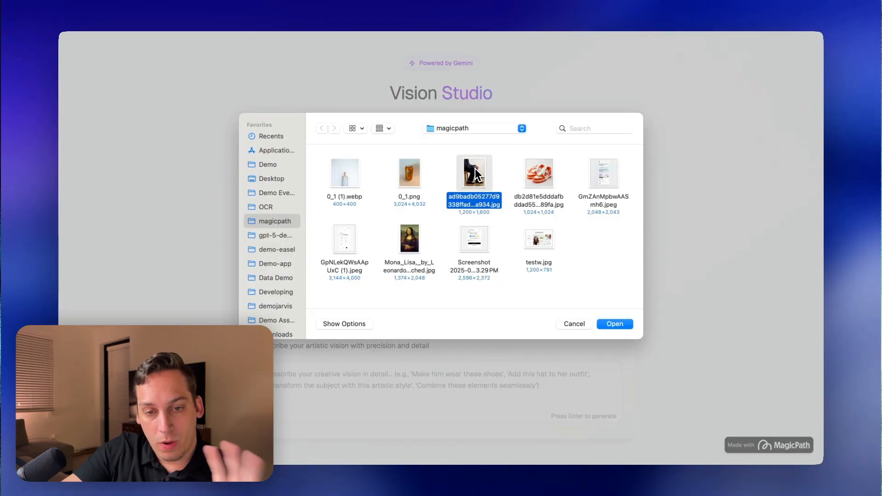
pyautogui.click(538, 173)
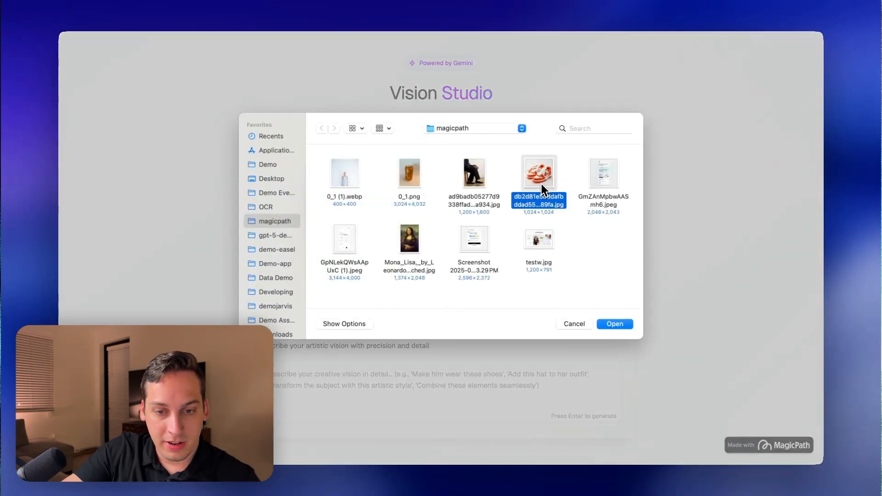
pyautogui.click(615, 323)
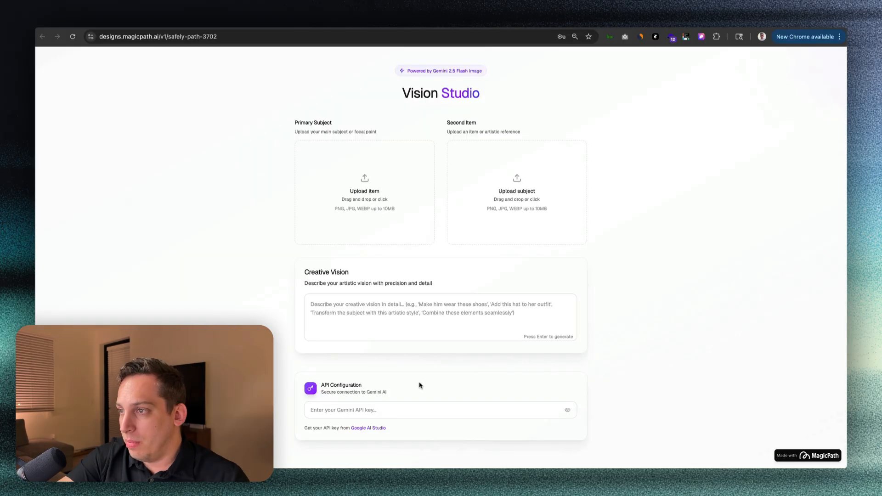
# - Review Vision Studio's empty upload, prompt and API key sections and move to a blank MagicPath project
pyautogui.scroll(-3)
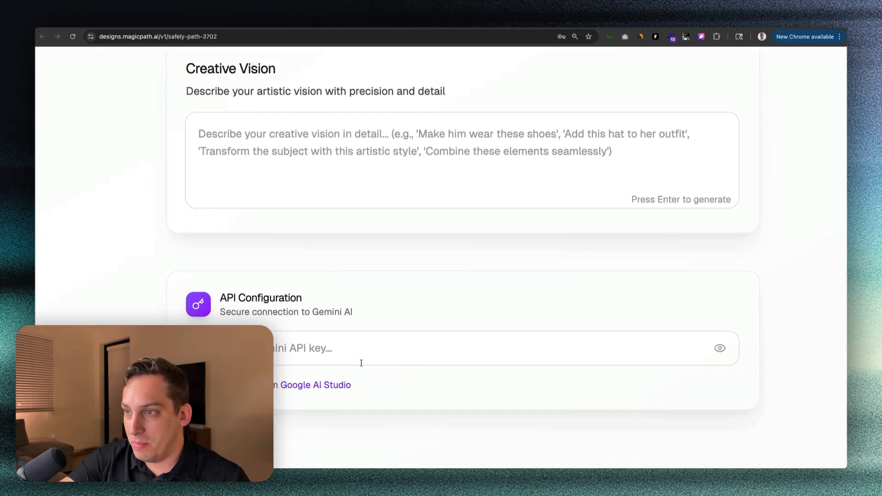
pyautogui.moveTo(520, 334)
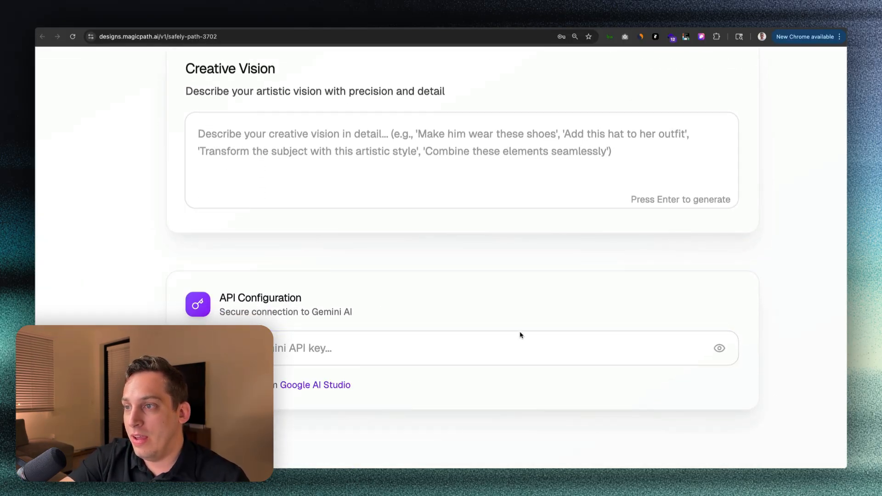
pyautogui.scroll(3)
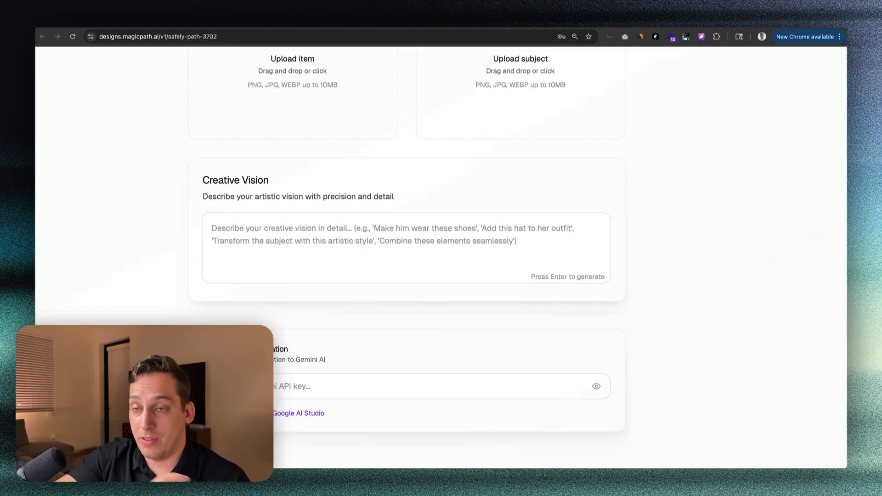
pyautogui.click(297, 413)
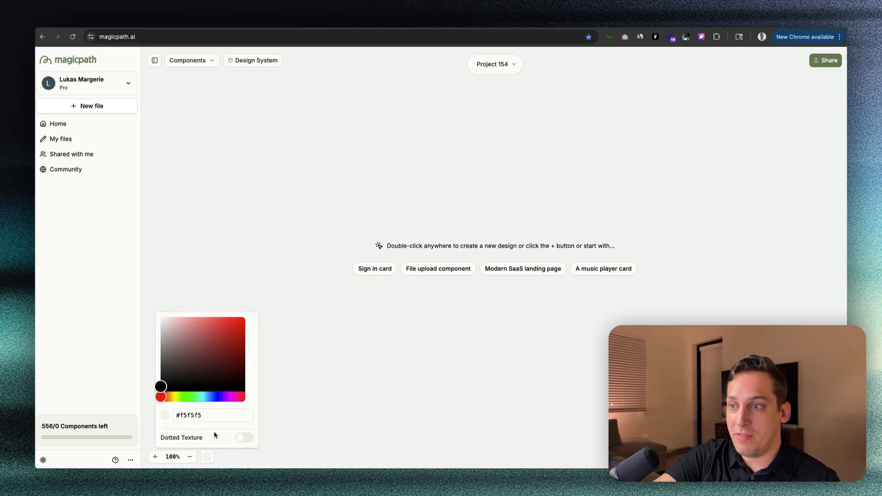
# - Create a new blank 800 × 600 component on the Project 154 canvas
pyautogui.doubleClick(365, 255)
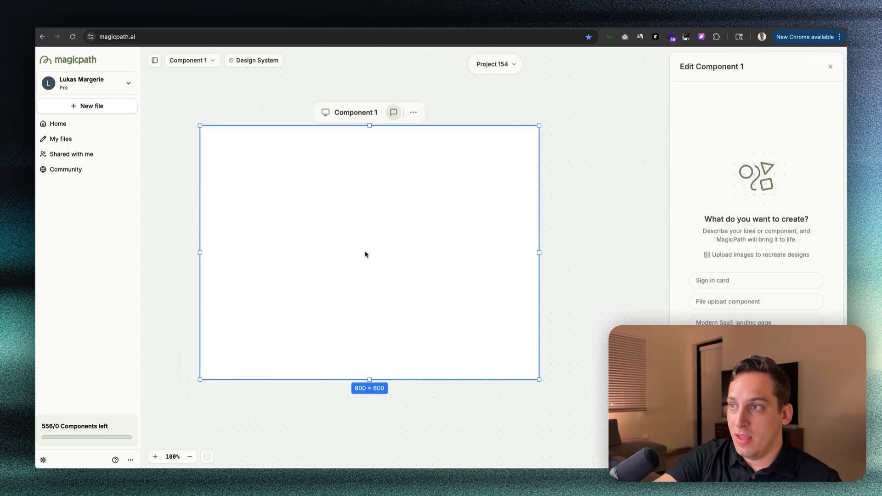
pyautogui.moveTo(332, 184)
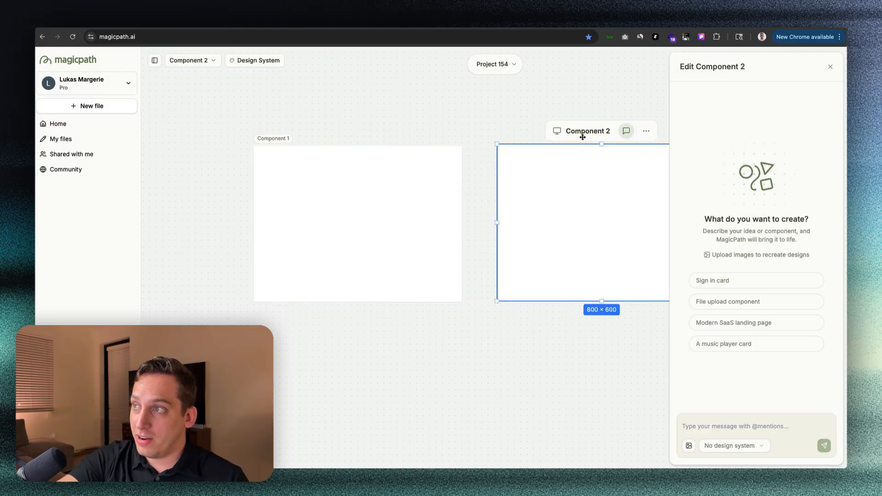
pyautogui.moveTo(551, 197)
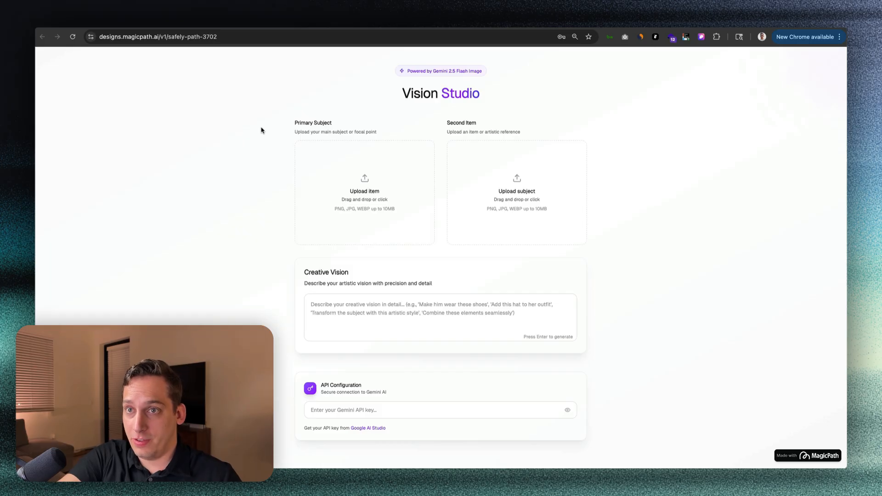
pyautogui.moveTo(267, 82)
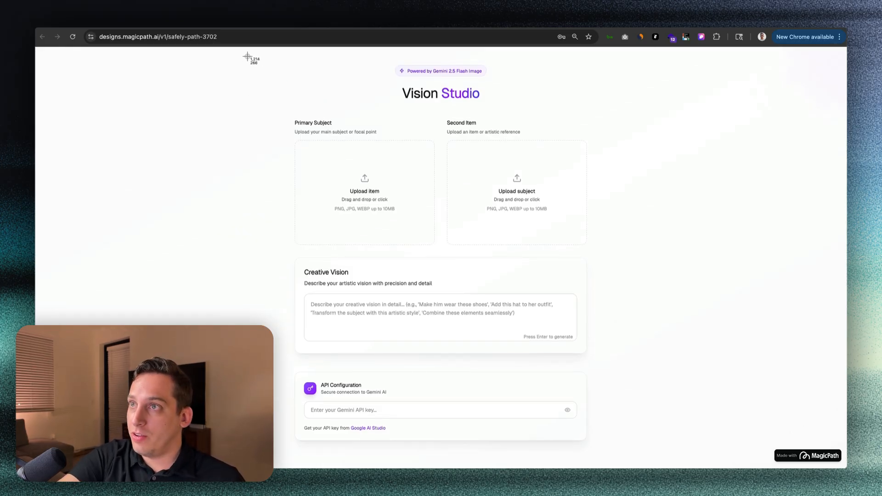
pyautogui.moveTo(244, 85)
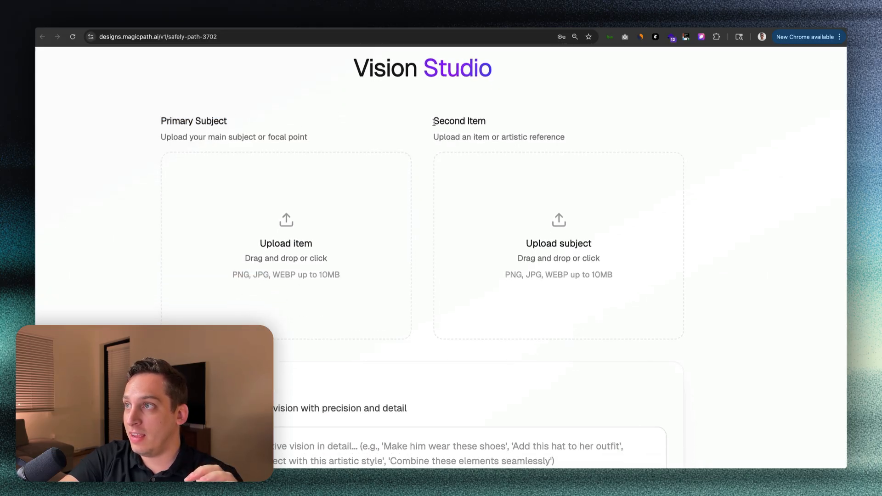
pyautogui.scroll(-3)
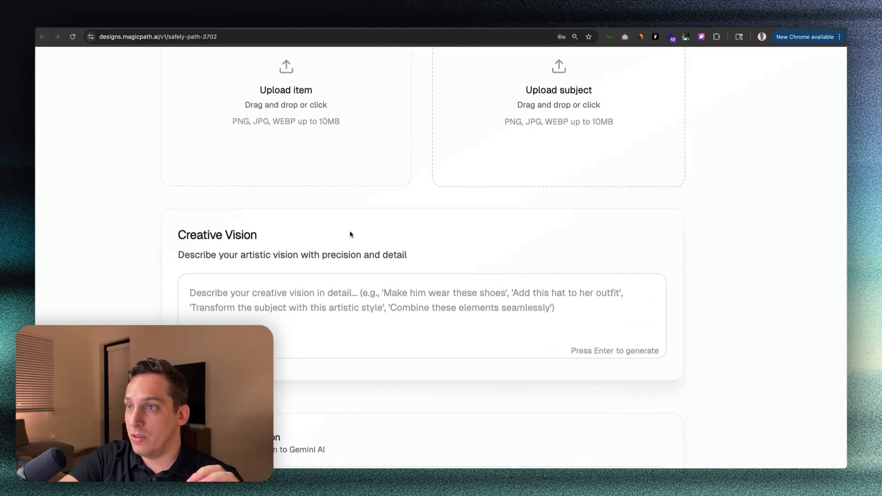
pyautogui.doubleClick(217, 234)
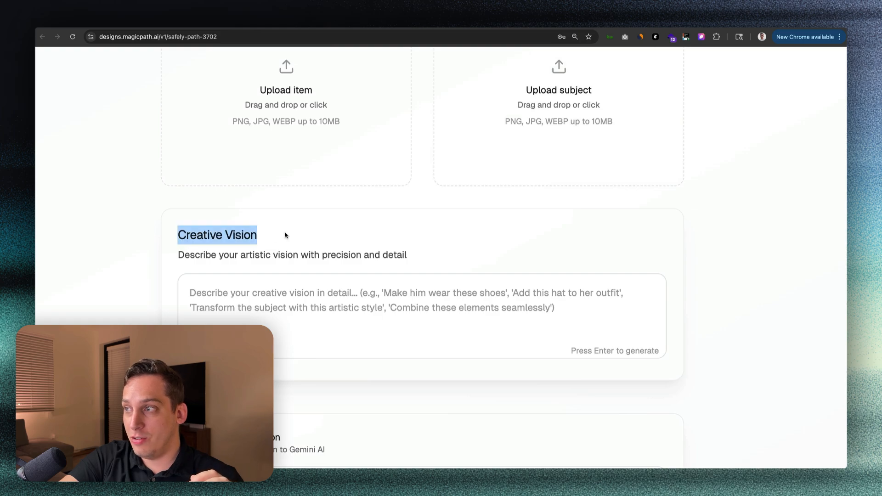
pyautogui.click(394, 275)
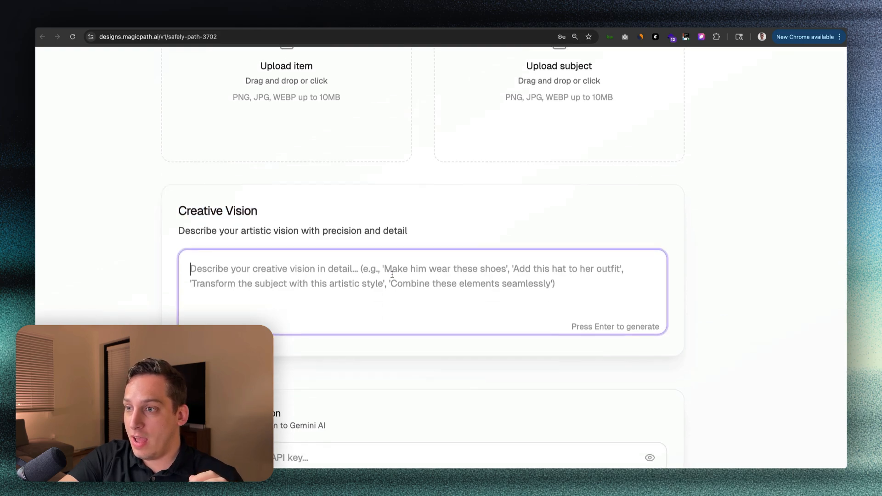
pyautogui.scroll(-3)
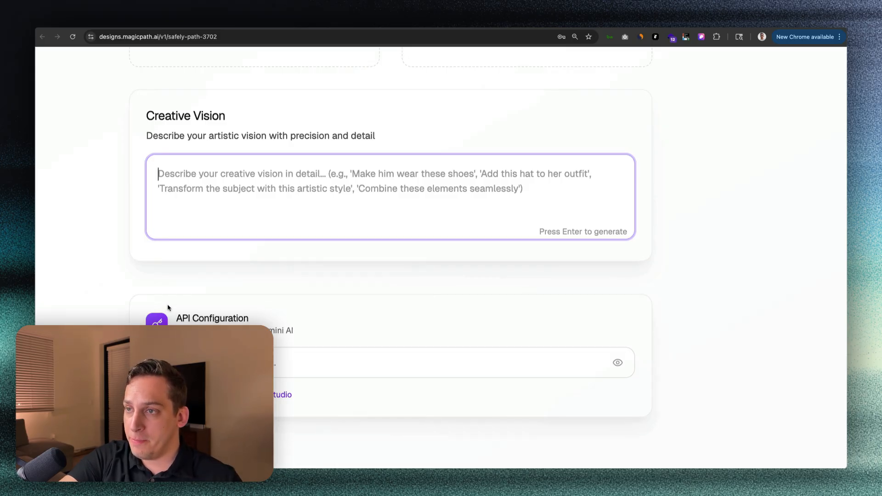
pyautogui.scroll(3)
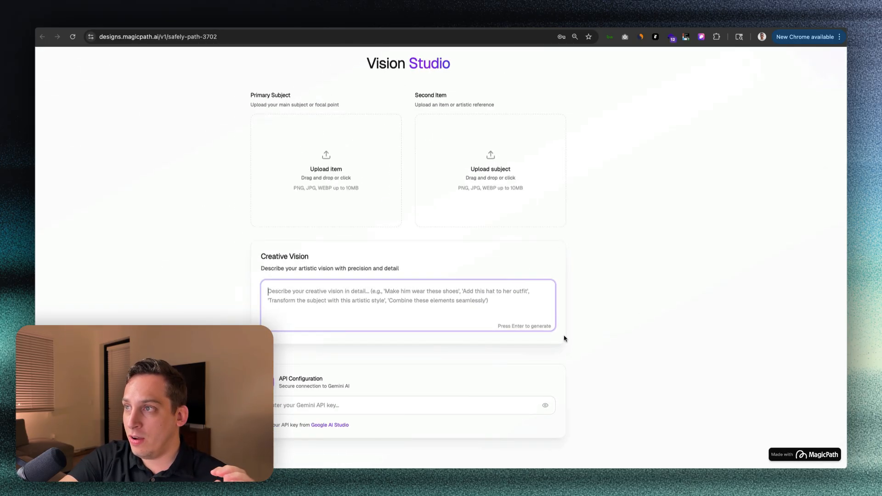
pyautogui.moveTo(543, 246)
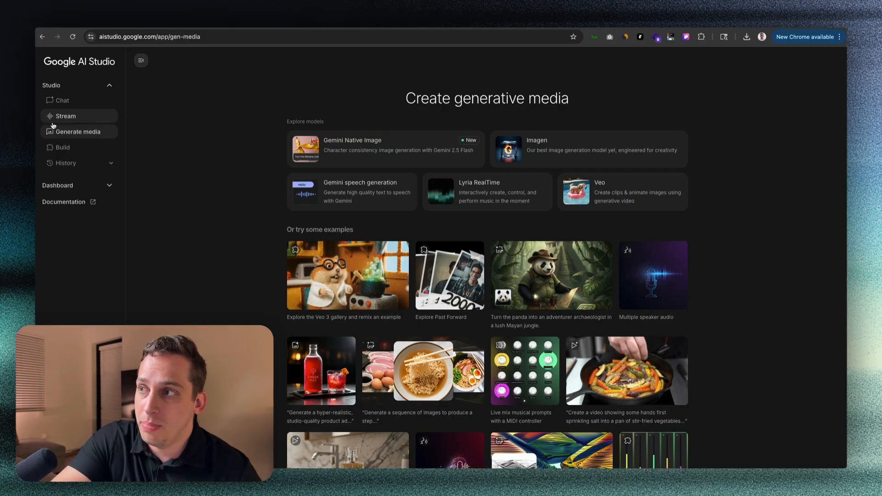
pyautogui.moveTo(132, 119)
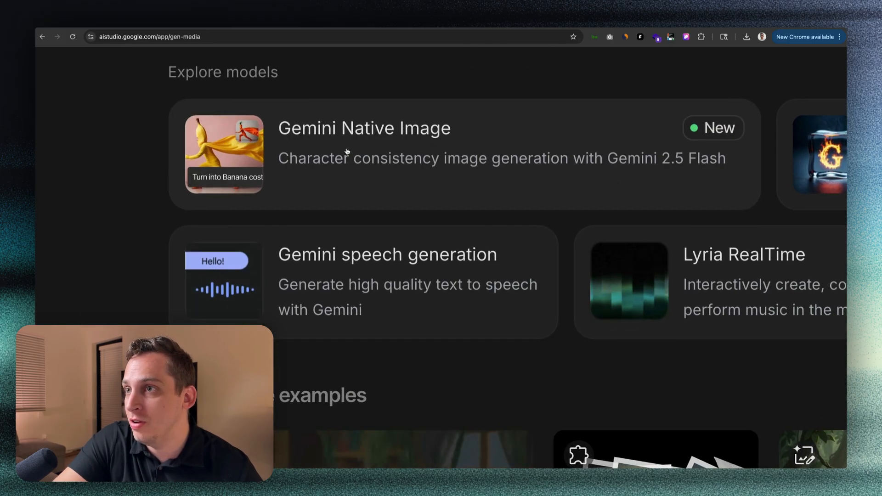
# - Start a new chat with the Gemini Native Image (gemini-2.5-flash-image-preview) model
pyautogui.click(364, 127)
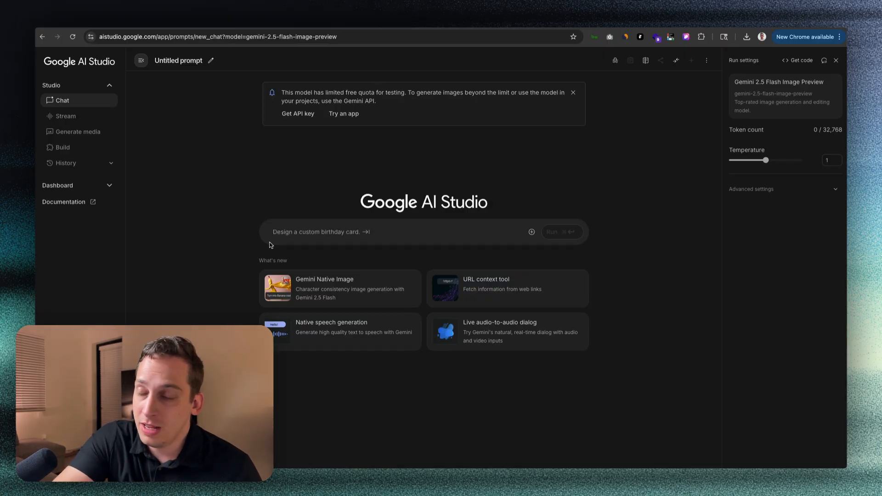
pyautogui.click(217, 37)
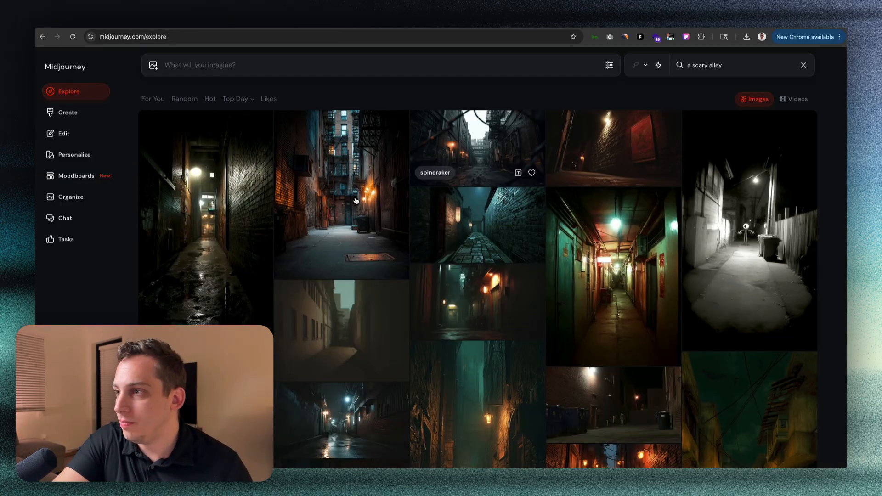
pyautogui.moveTo(189, 239)
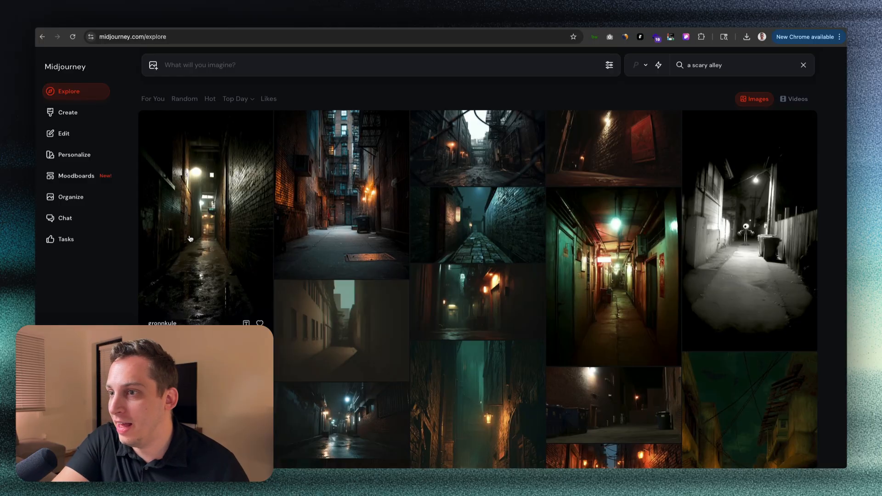
pyautogui.scroll(-3)
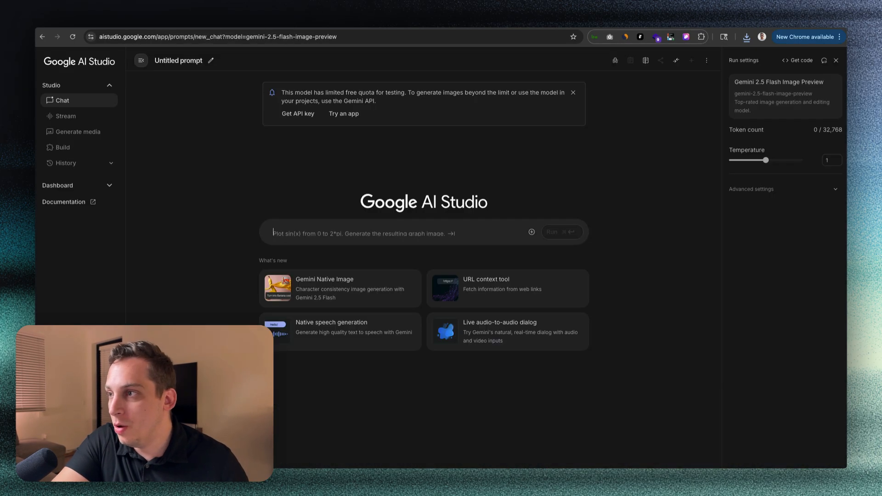
pyautogui.moveTo(532, 232)
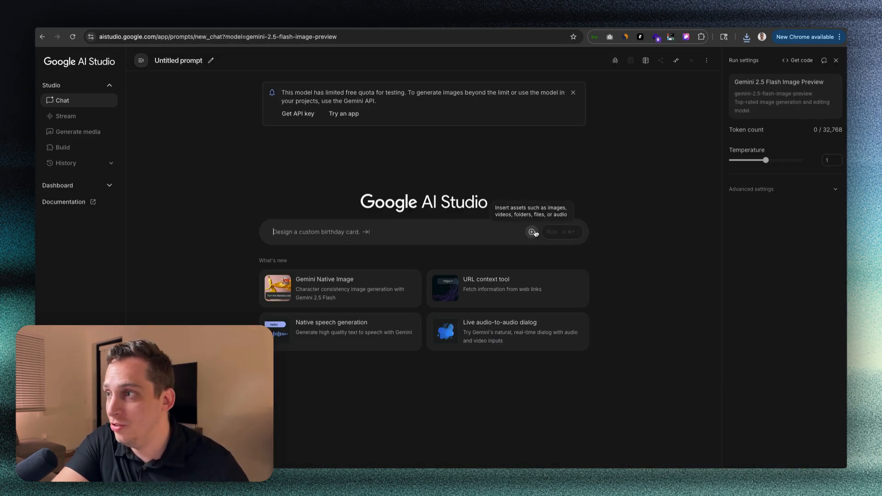
# - Attach the dark alley image and generate it with 'add a golden doodle in the middle of the road'
pyautogui.click(531, 232)
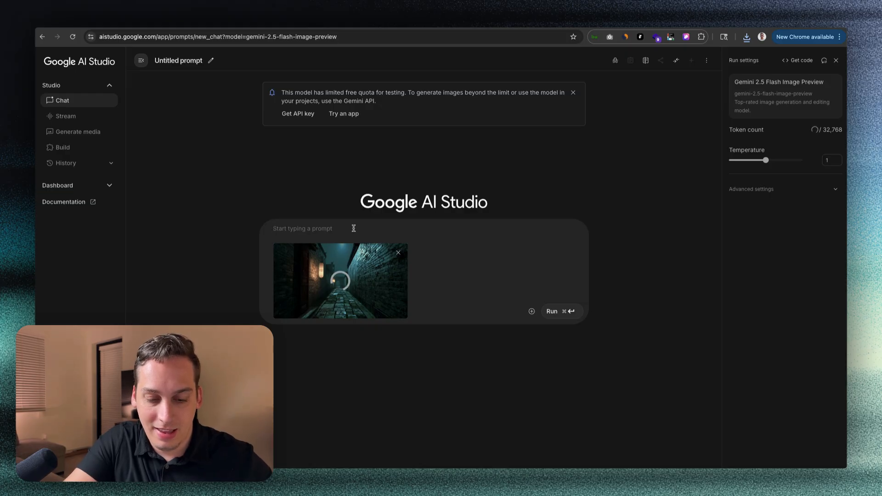
pyautogui.write('add a golde')
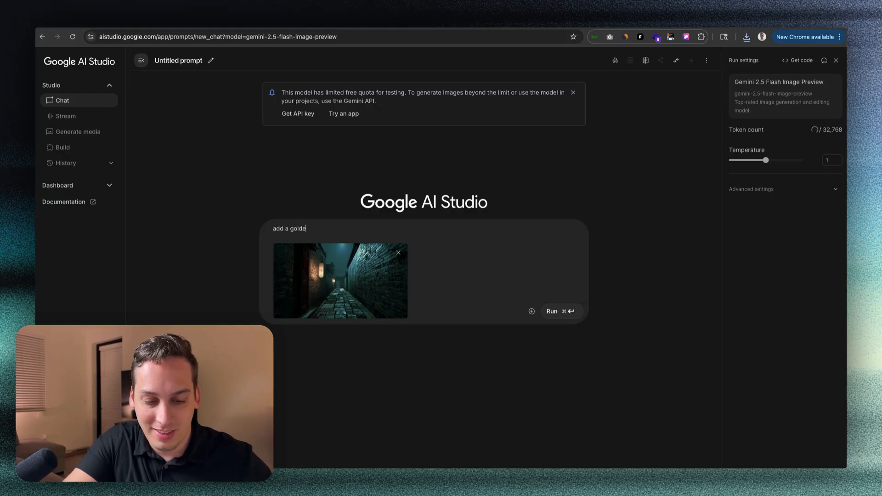
pyautogui.write('n doodle in the m')
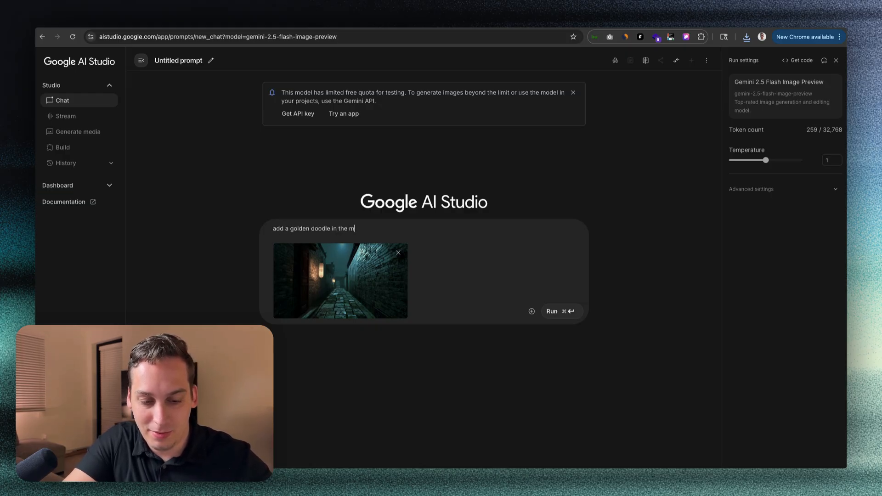
pyautogui.write('iddle of the road')
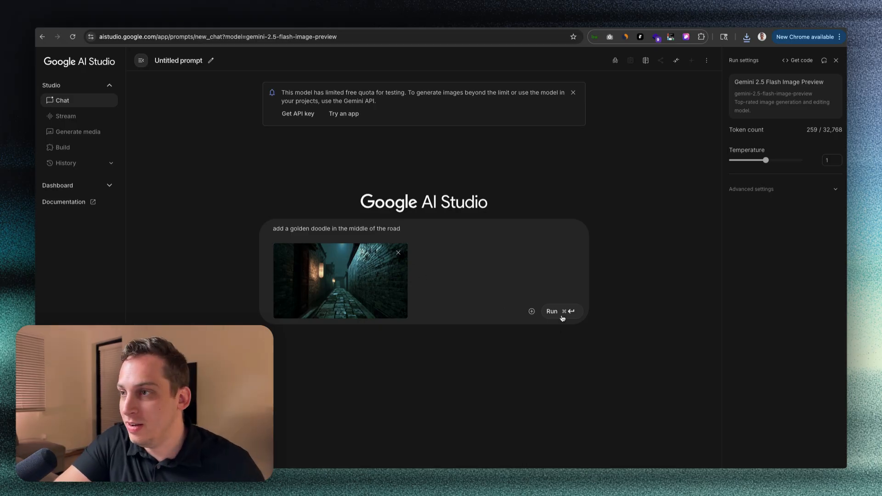
pyautogui.click(551, 311)
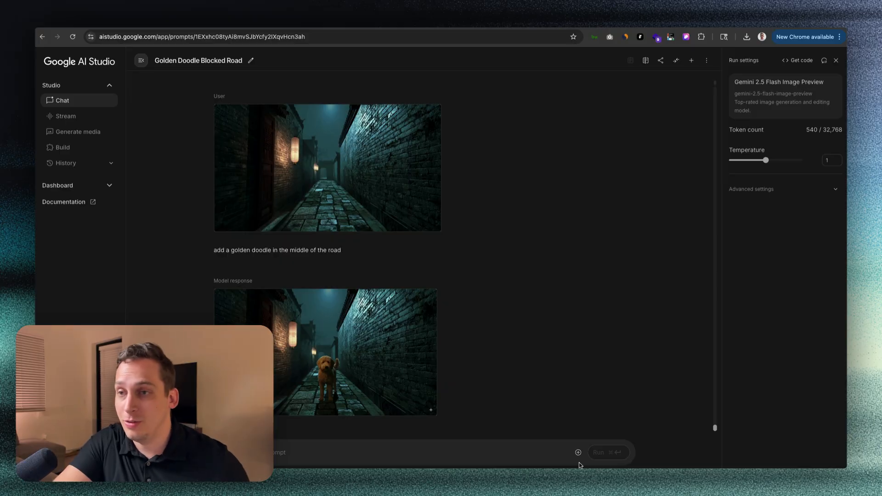
# - Attach the curly puppy photo and begin a follow-up prompt 'put the dog in the…'
pyautogui.click(578, 452)
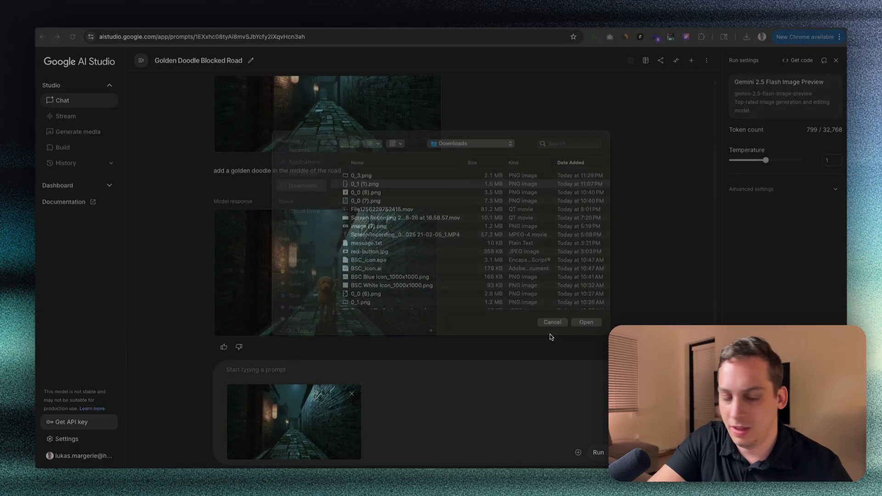
pyautogui.click(585, 321)
pyautogui.write('put the')
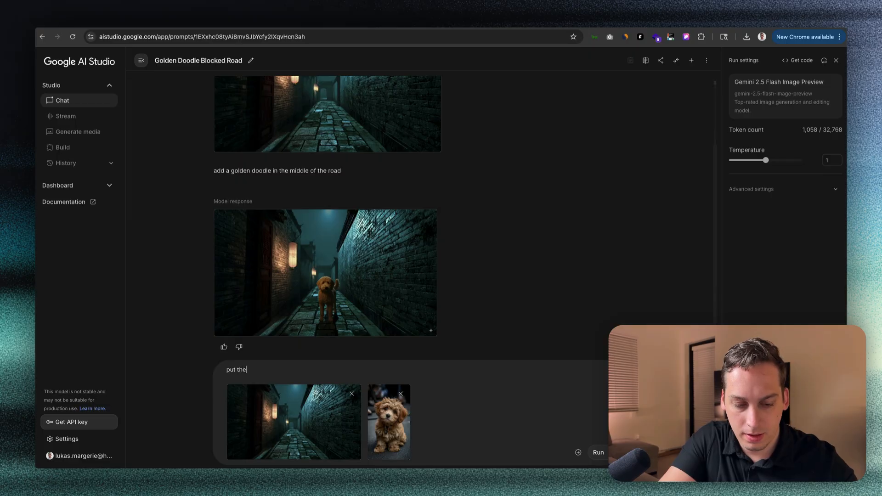
pyautogui.write('dog in the')
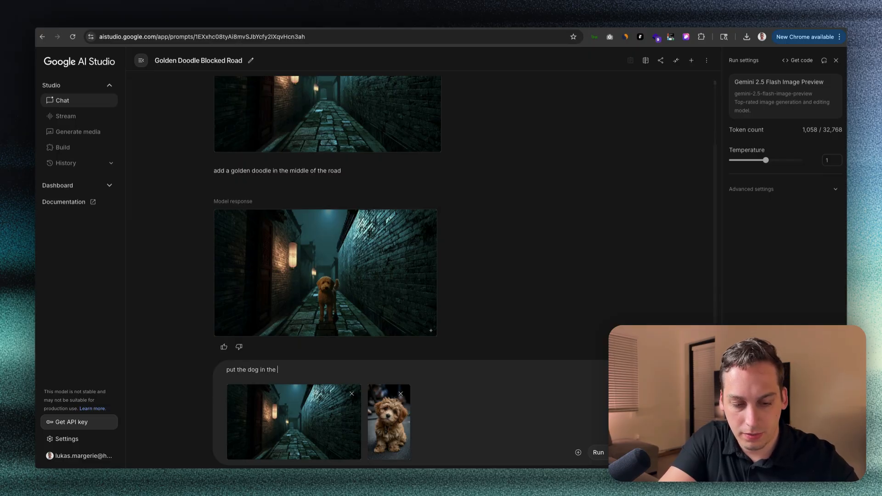
pyautogui.click(325, 272)
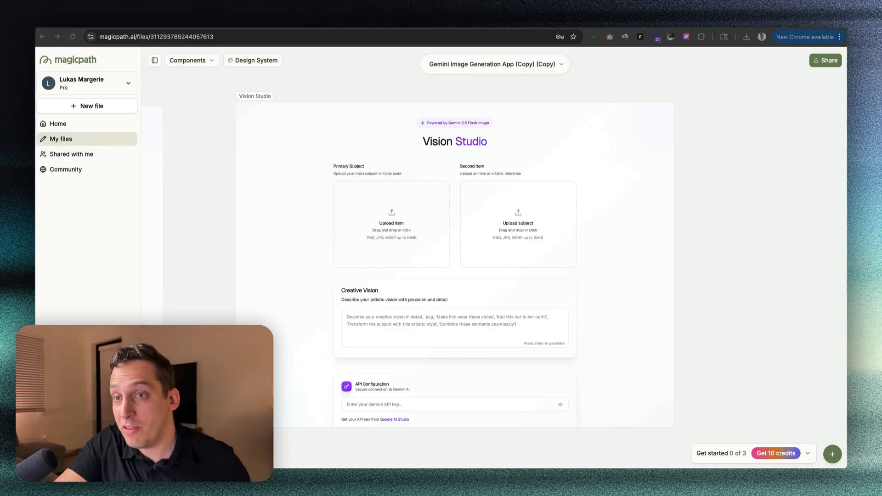
pyautogui.moveTo(193, 85)
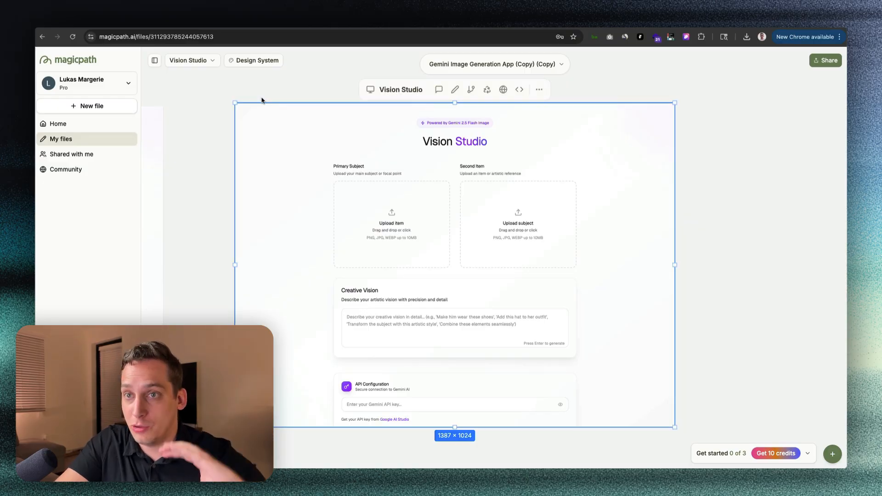
pyautogui.moveTo(324, 176)
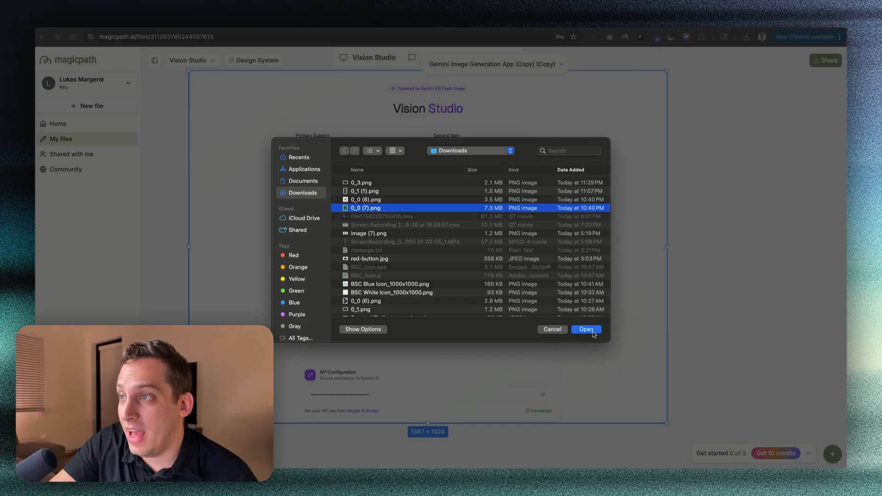
# - Load the room and puppy photos and generate 'place the dog in the middle of the room'
pyautogui.click(585, 329)
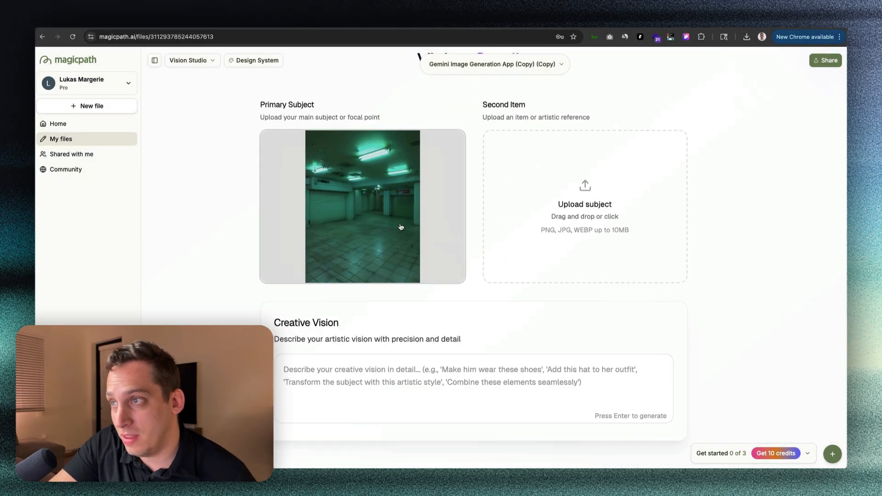
pyautogui.click(584, 203)
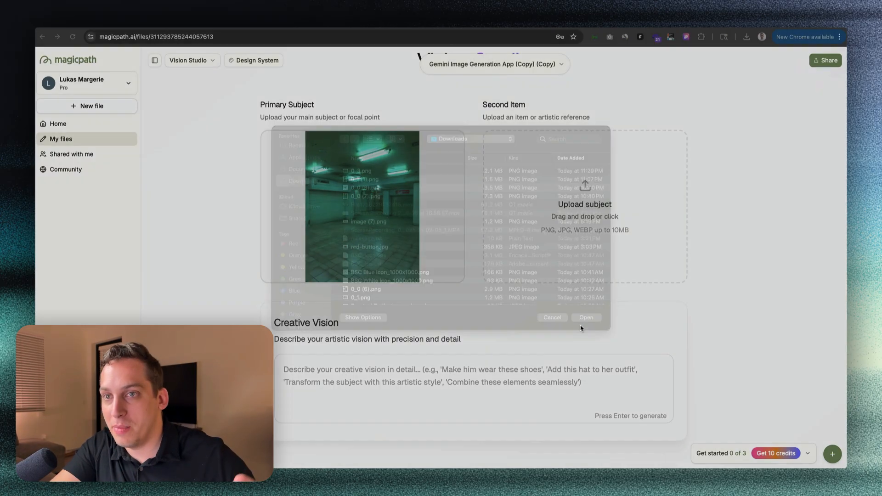
pyautogui.write('place the dog in the middle of t')
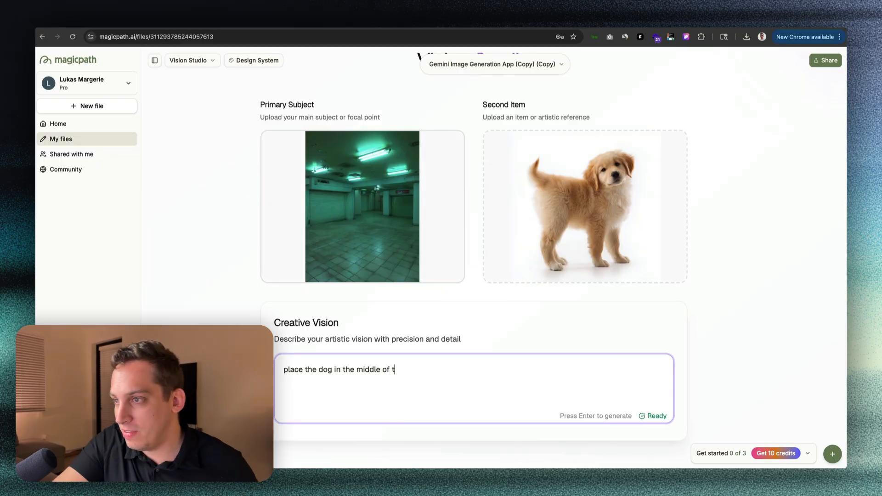
pyautogui.write('he room')
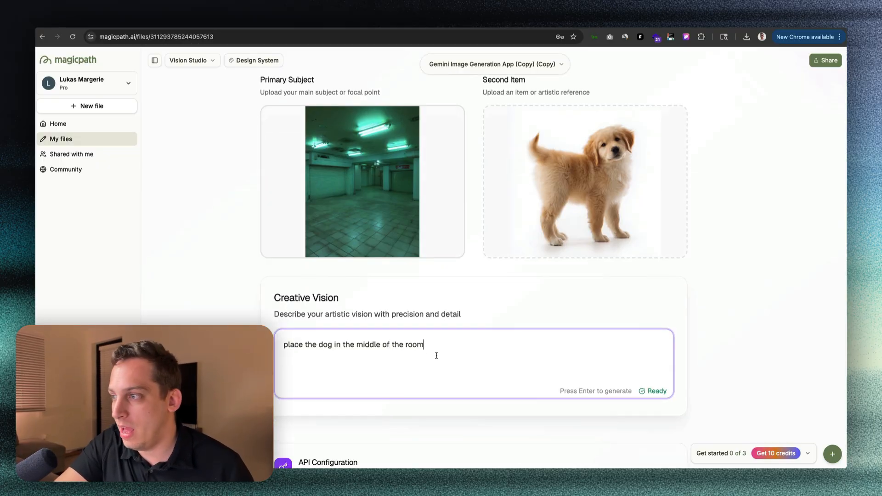
pyautogui.moveTo(545, 381)
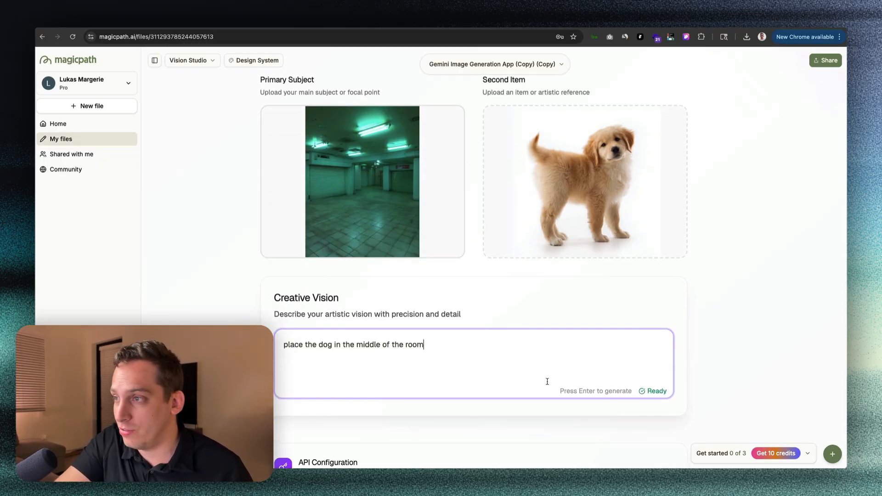
pyautogui.press('Return')
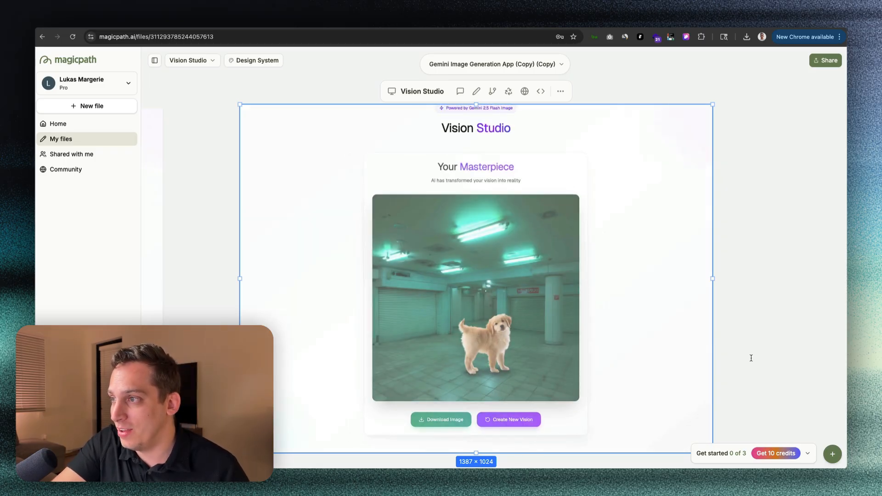
pyautogui.moveTo(480, 331)
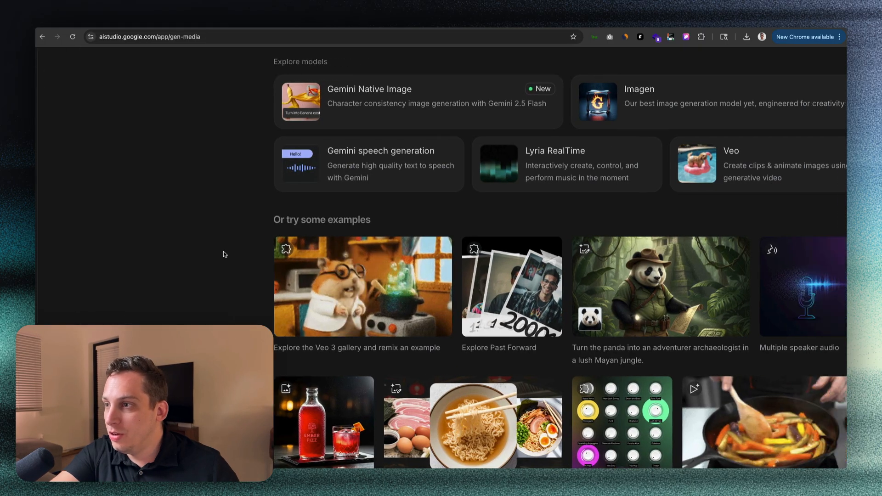
# - Select the profile PNG from Downloads and load it into the Past Forward polaroid
pyautogui.click(140, 60)
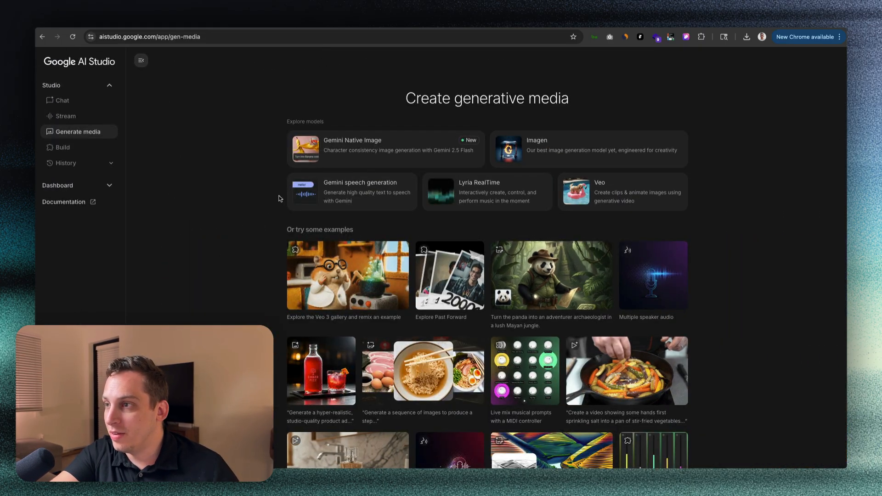
pyautogui.click(449, 274)
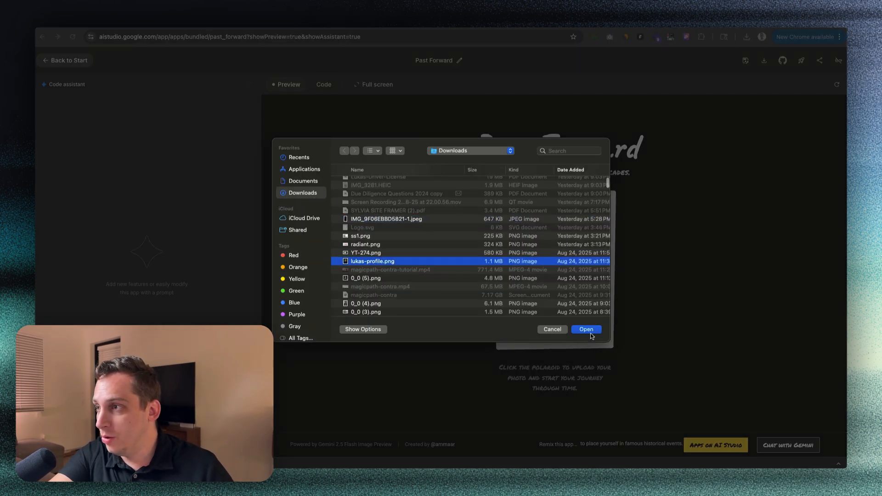
pyautogui.click(585, 328)
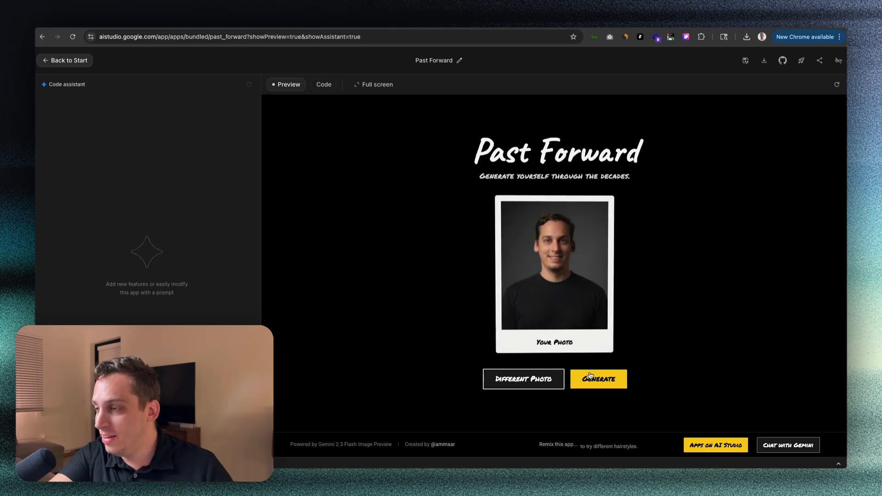
# - Generate the decade-styled polaroid album (1970s, 1990s, 2000s) and scroll through it
pyautogui.click(598, 378)
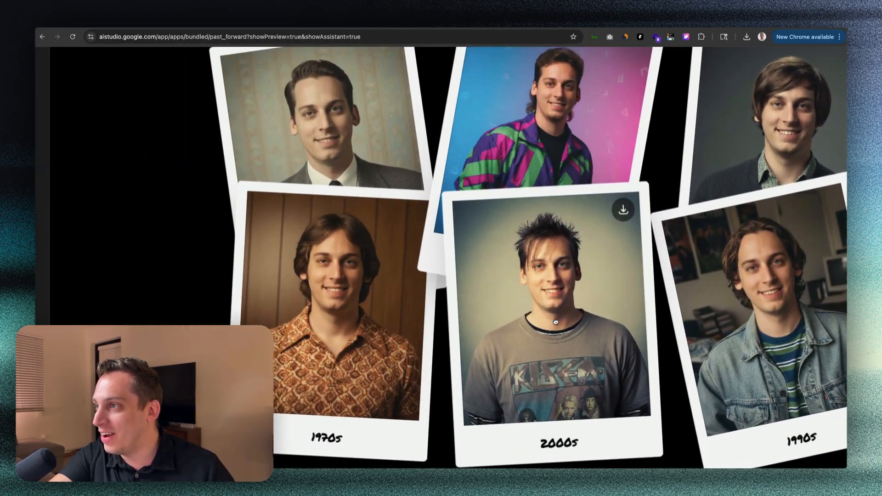
pyautogui.scroll(-3)
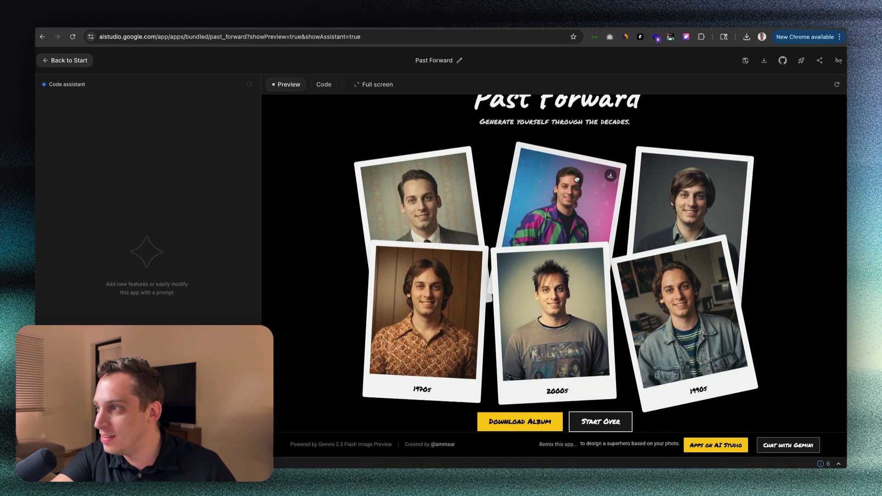
pyautogui.moveTo(700, 313)
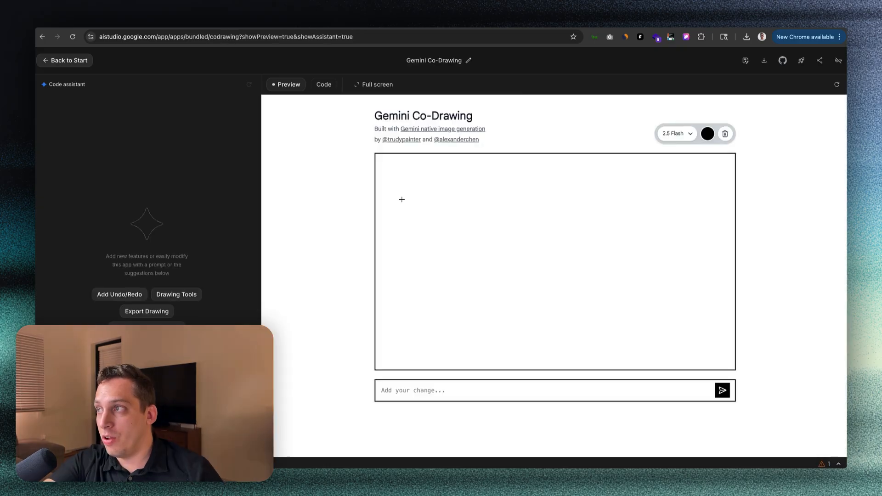
# - Keep 2.5 Flash as the Co-Drawing model and prompt it to give the doodled character a cap
pyautogui.click(675, 134)
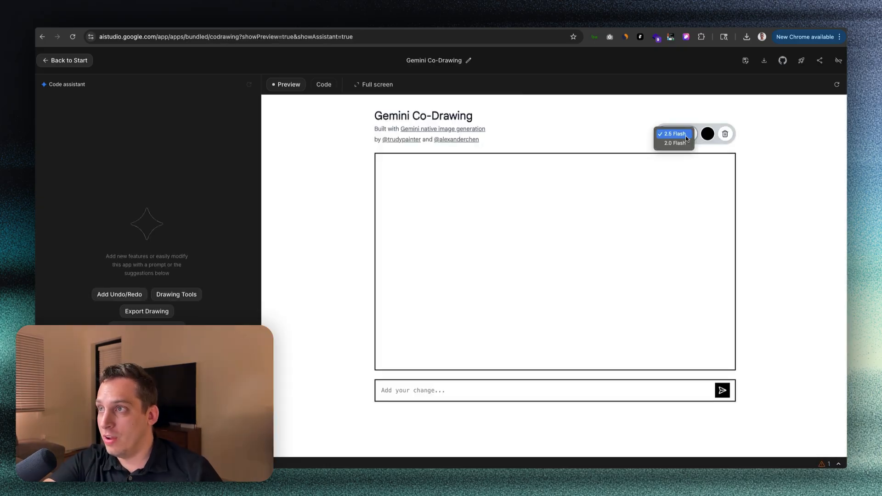
pyautogui.click(674, 134)
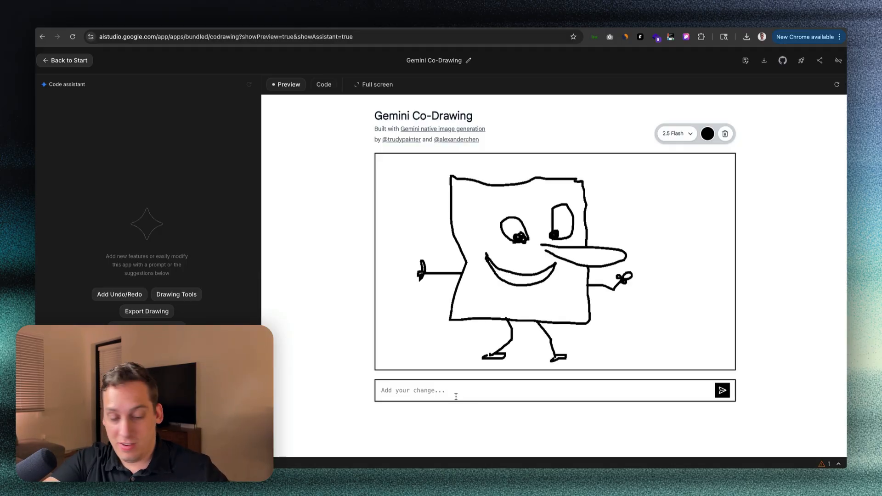
pyautogui.write('make him wear a cap')
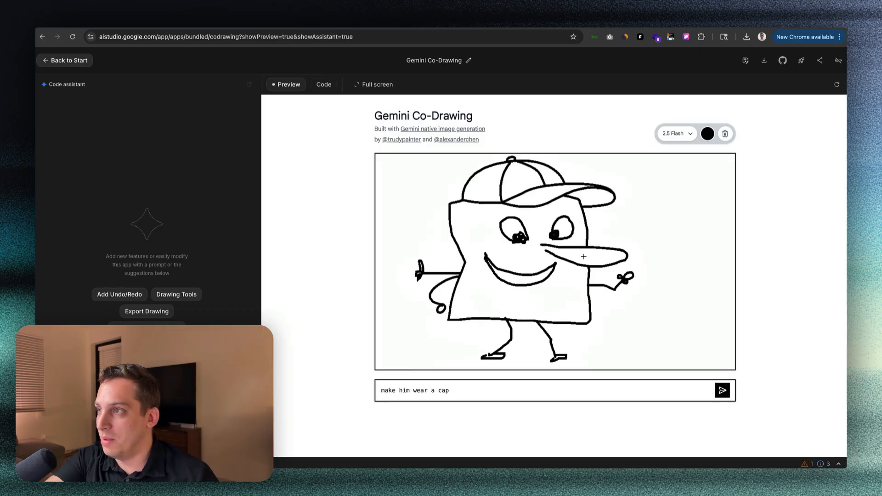
pyautogui.moveTo(504, 199)
pyautogui.write('place a cat next to')
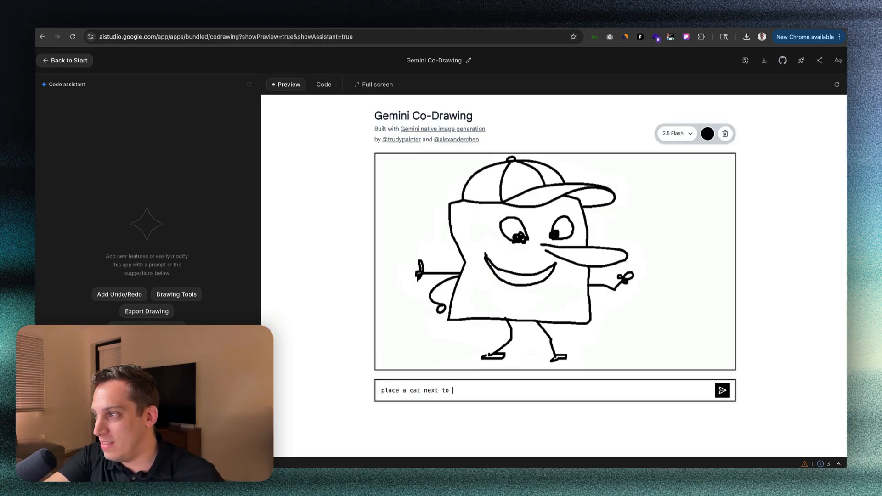
pyautogui.write('him')
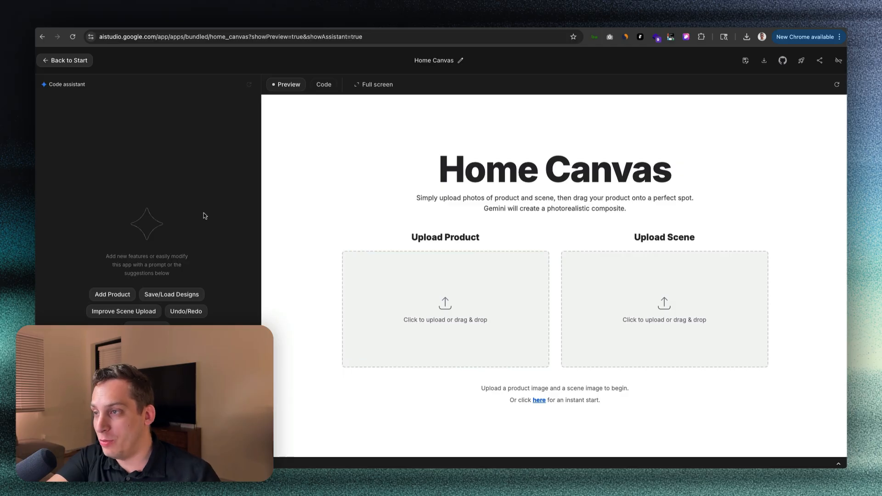
pyautogui.moveTo(382, 192)
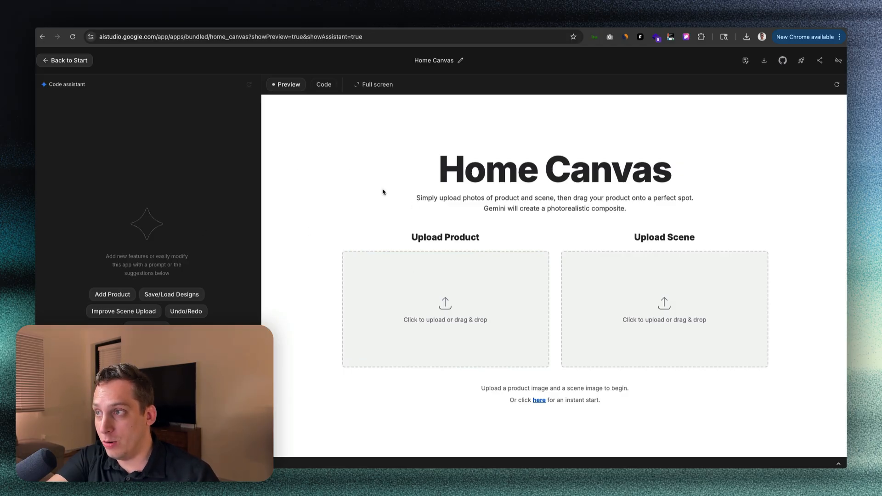
# - Place the red DO NOT PRESS button into the green-lit corridor scene in Home Canvas
pyautogui.doubleClick(445, 237)
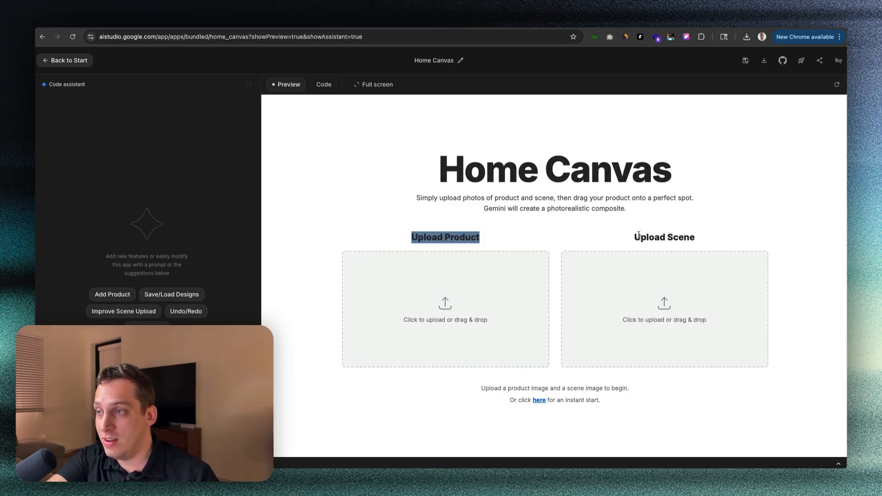
pyautogui.moveTo(644, 311)
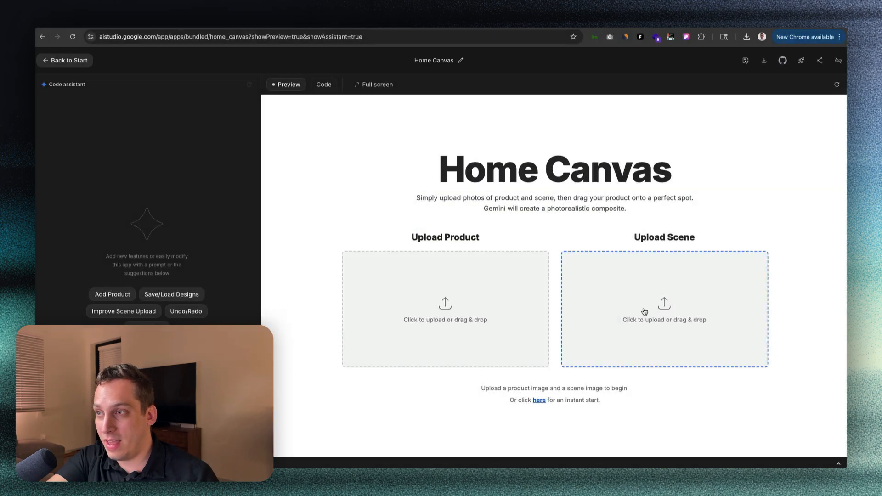
pyautogui.moveTo(573, 266)
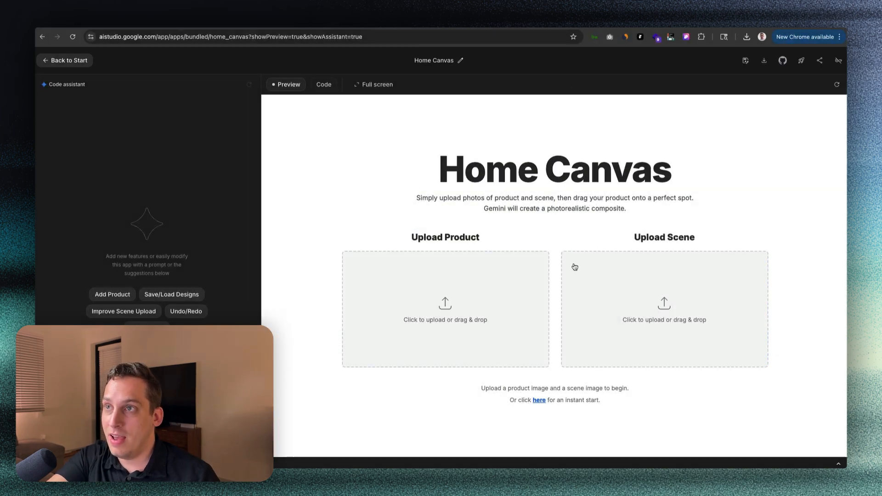
pyautogui.moveTo(343, 145)
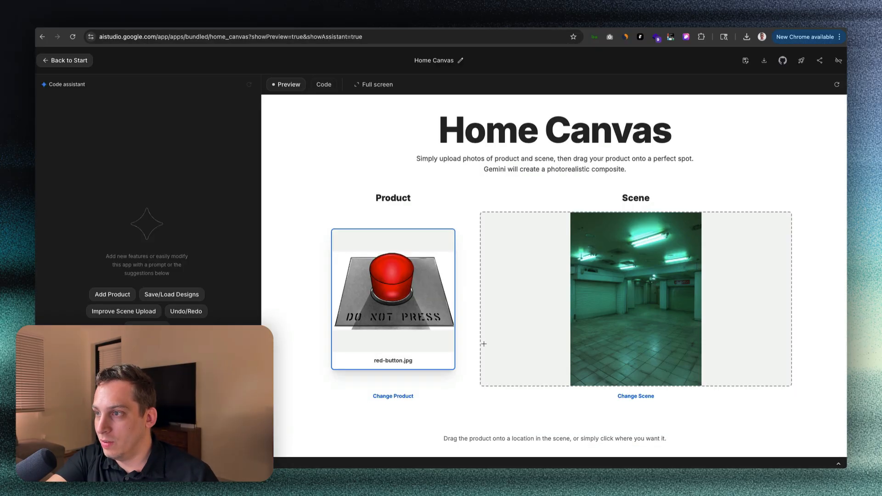
pyautogui.moveTo(442, 272)
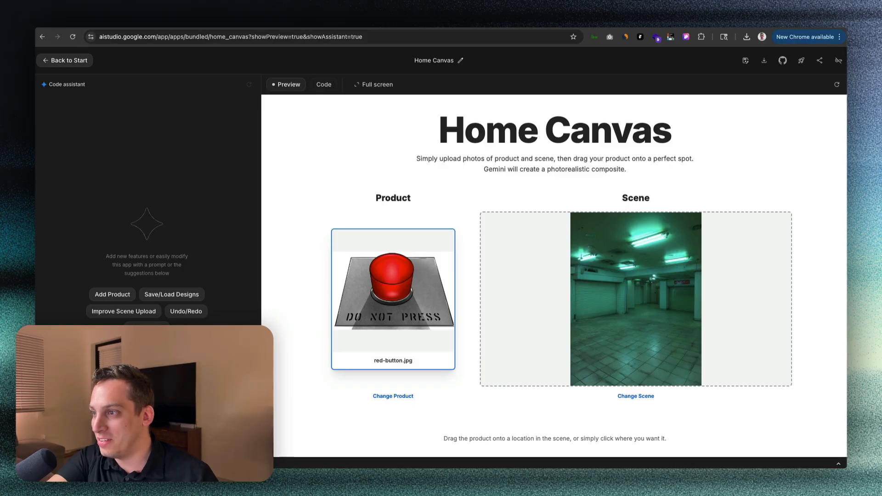
pyautogui.scroll(-3)
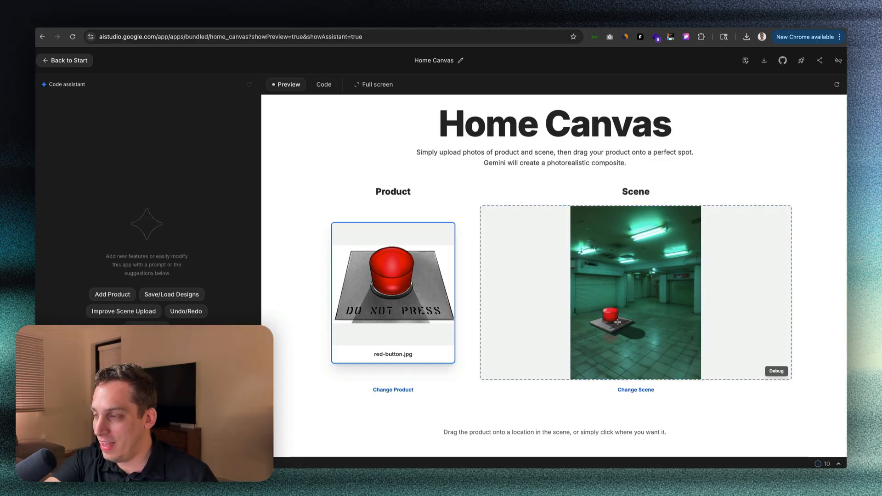
pyautogui.moveTo(419, 305)
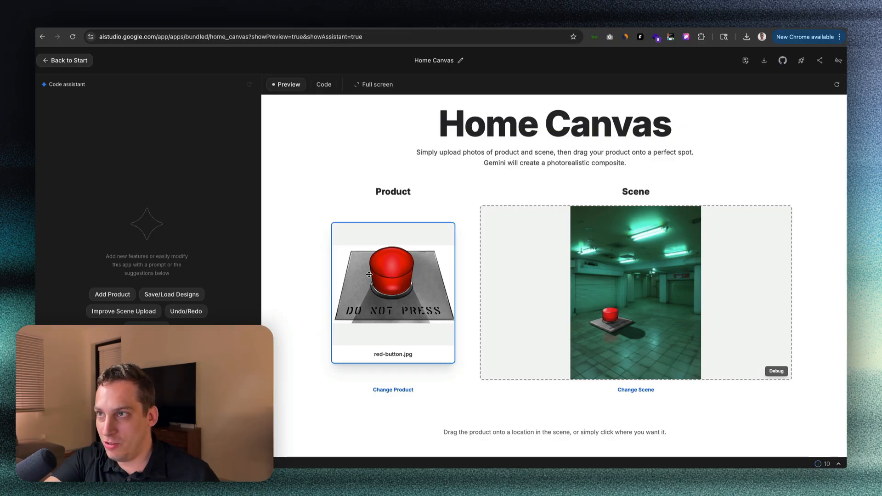
pyautogui.moveTo(467, 295)
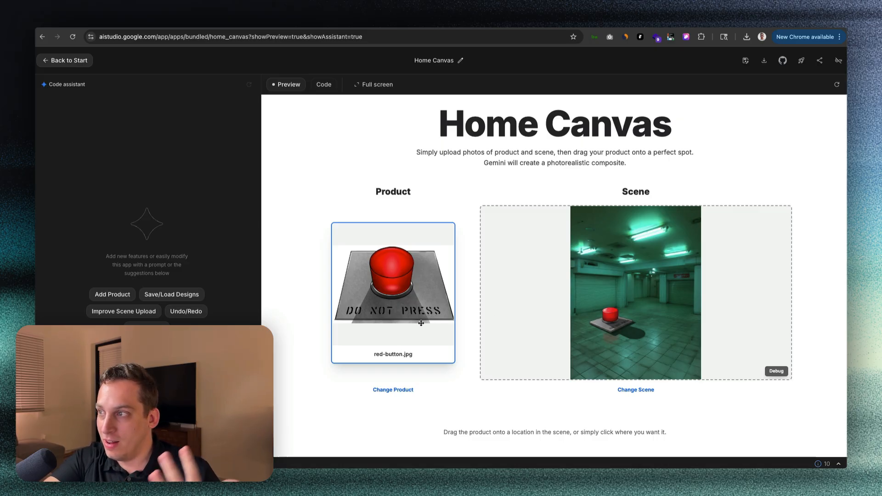
pyautogui.moveTo(408, 270)
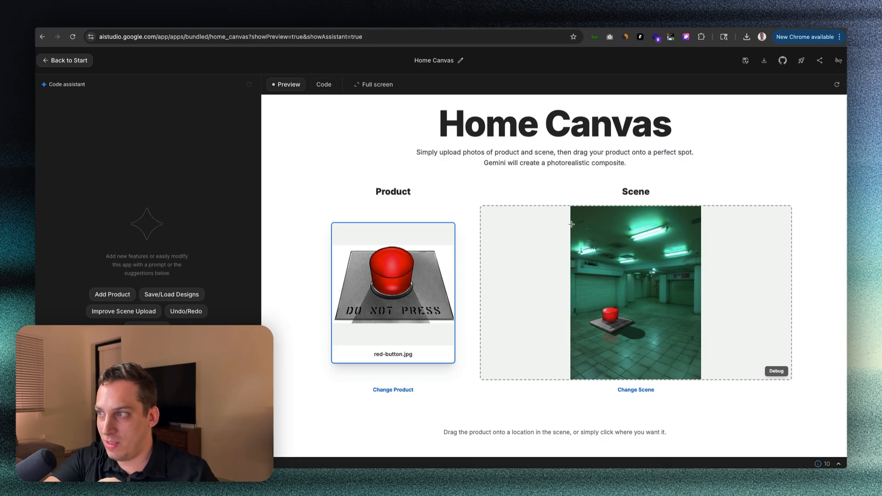
pyautogui.moveTo(604, 317)
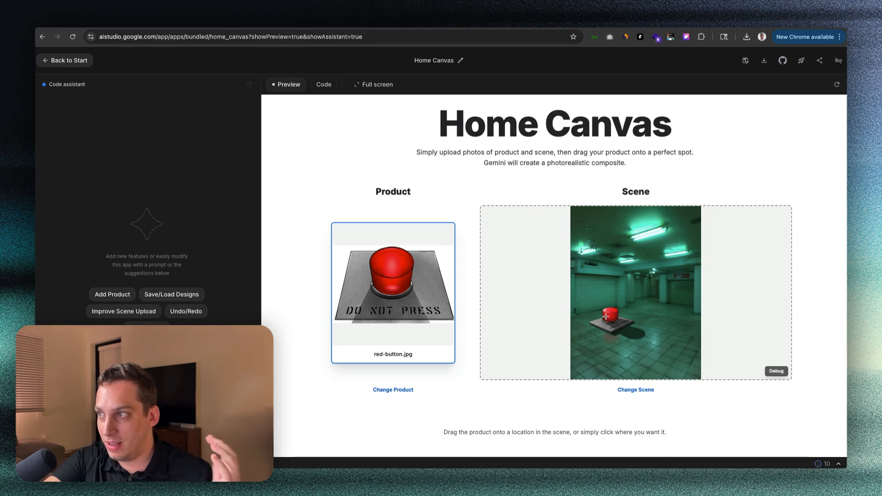
pyautogui.moveTo(673, 253)
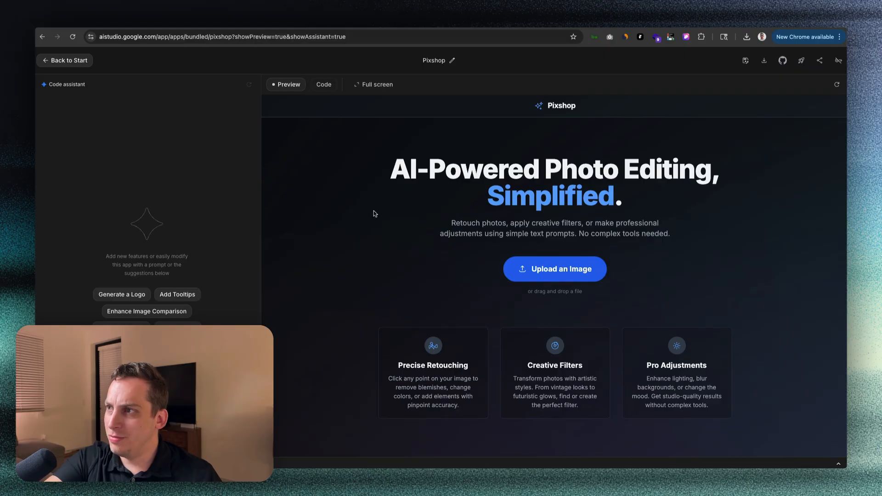
pyautogui.moveTo(538, 224)
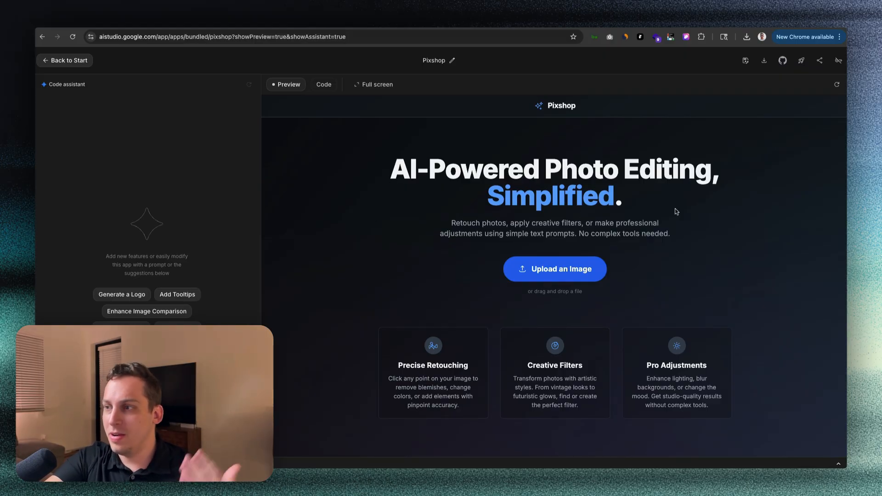
pyautogui.moveTo(466, 250)
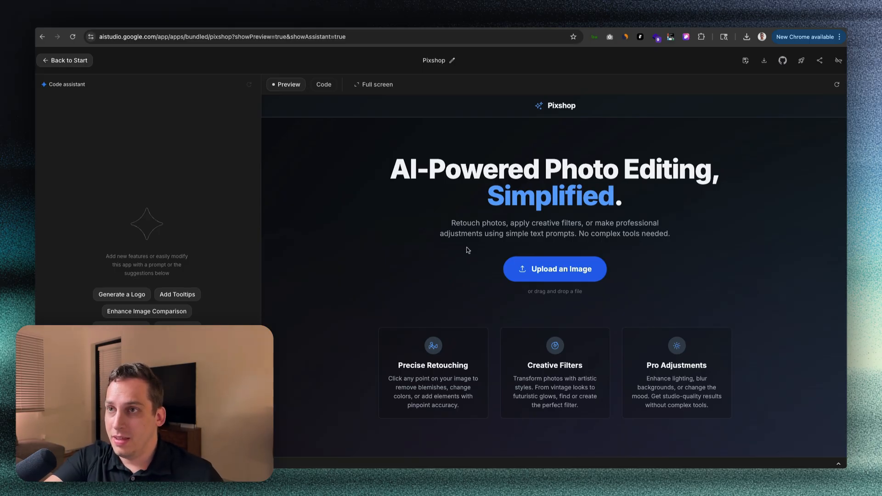
pyautogui.moveTo(371, 281)
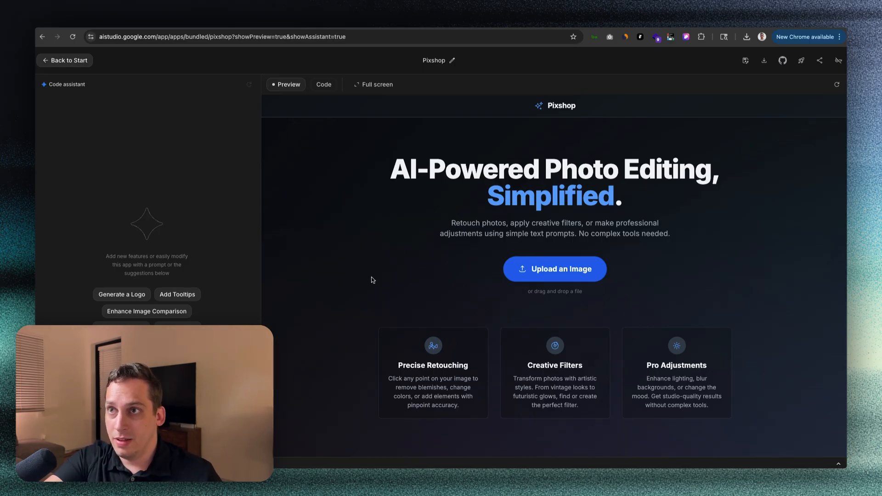
pyautogui.moveTo(357, 230)
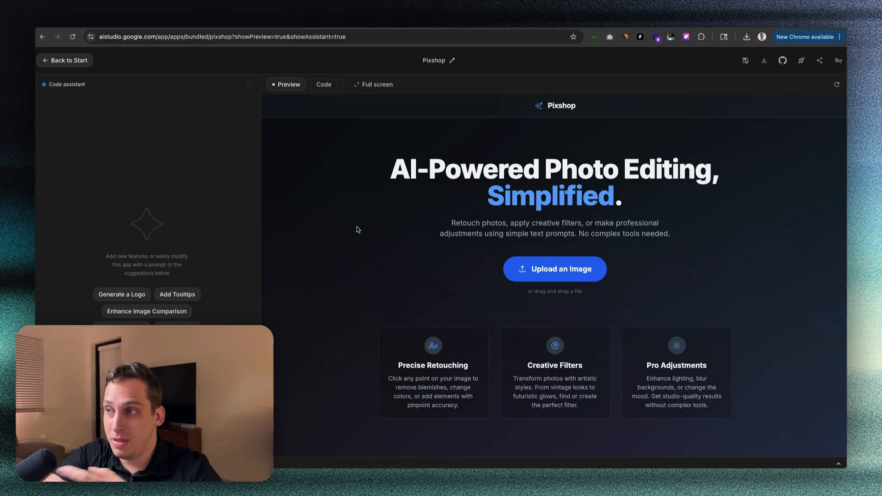
# - Upload the portrait, mark the hair and generate the 'change my hair color to blue' retouch
pyautogui.click(554, 270)
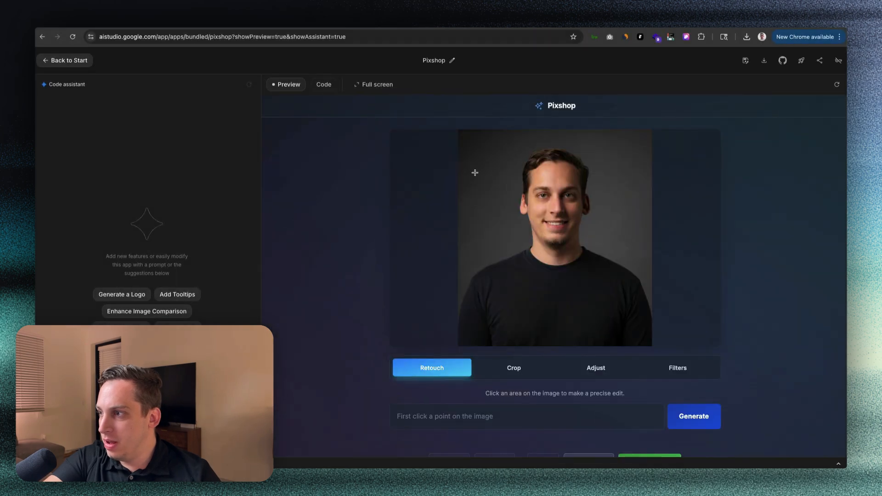
pyautogui.moveTo(457, 194)
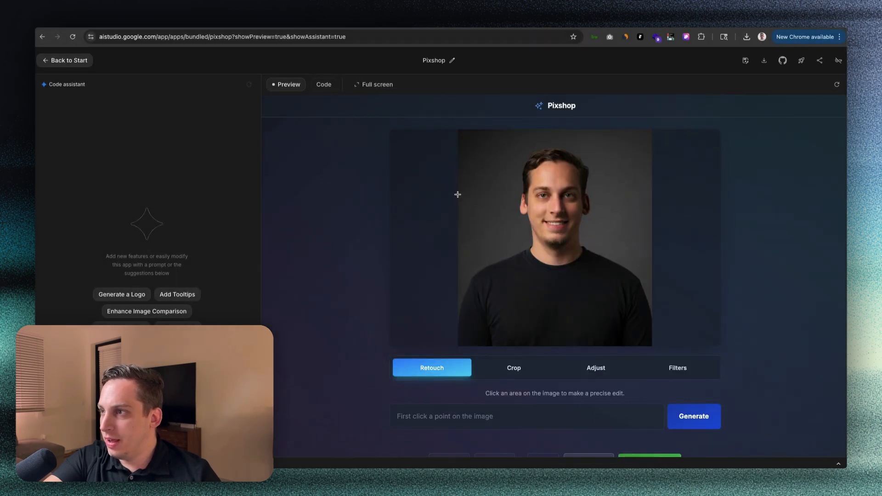
pyautogui.moveTo(528, 300)
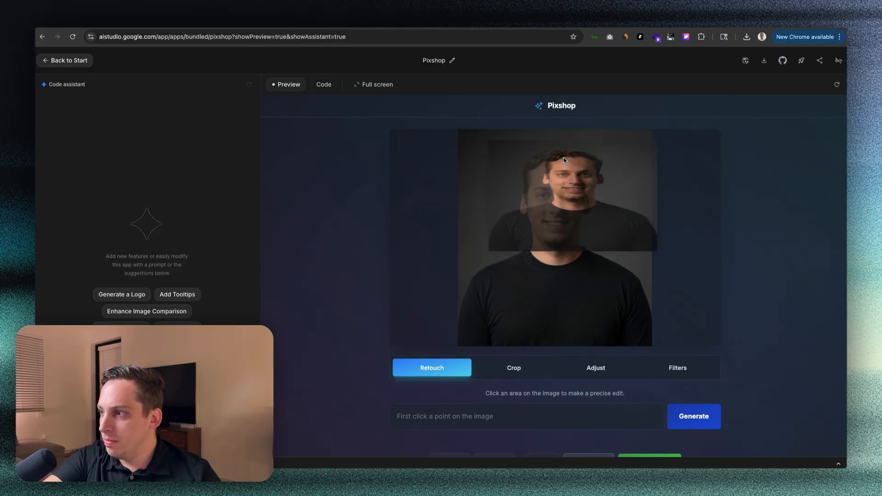
pyautogui.click(544, 159)
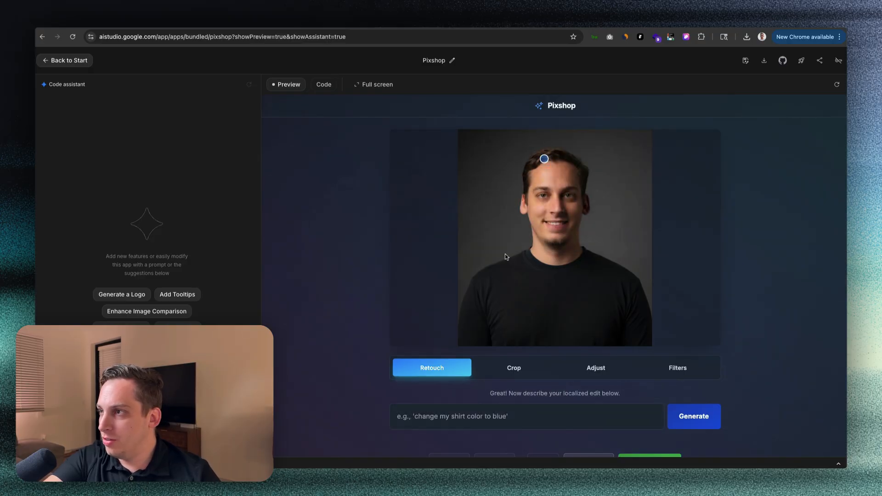
pyautogui.click(525, 416)
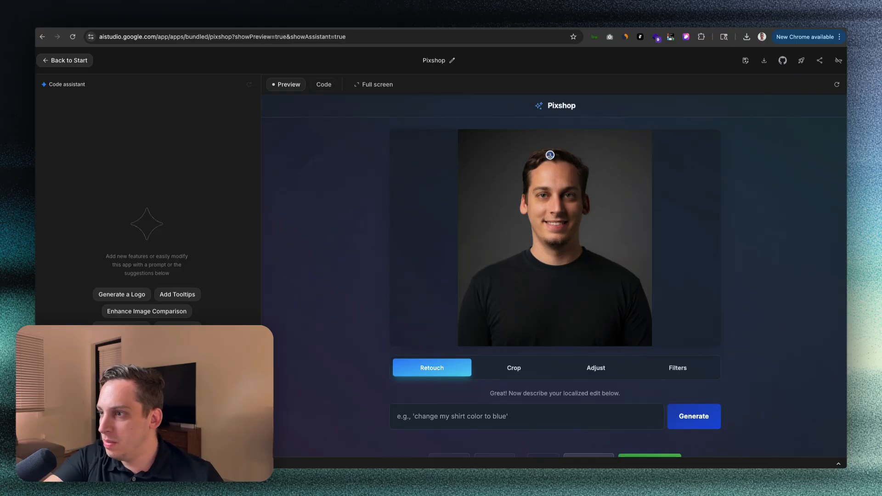
pyautogui.click(526, 416)
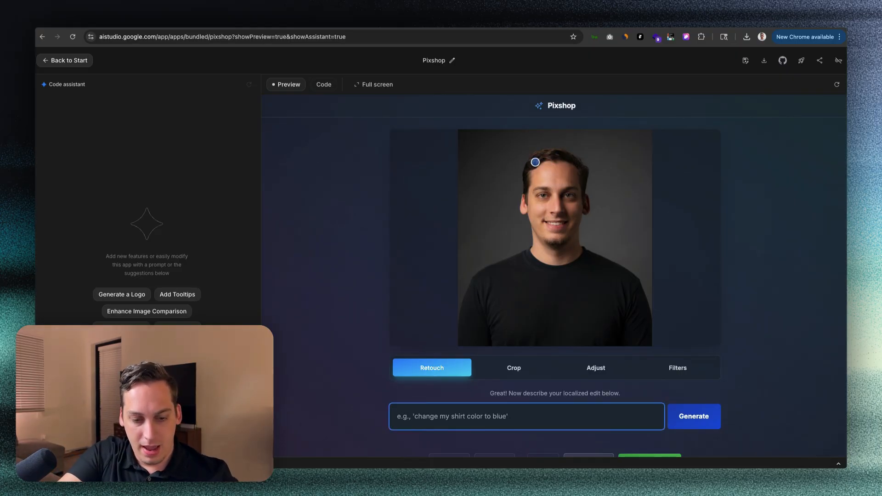
pyautogui.write('change my hair co')
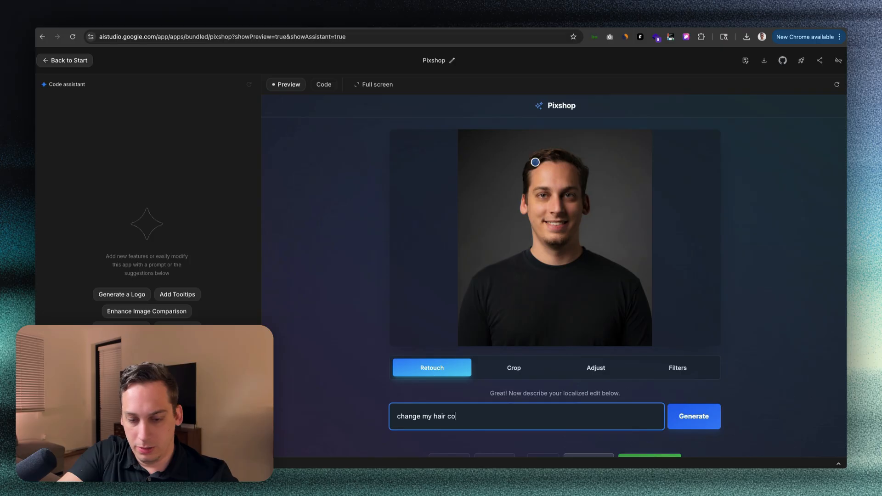
pyautogui.click(693, 416)
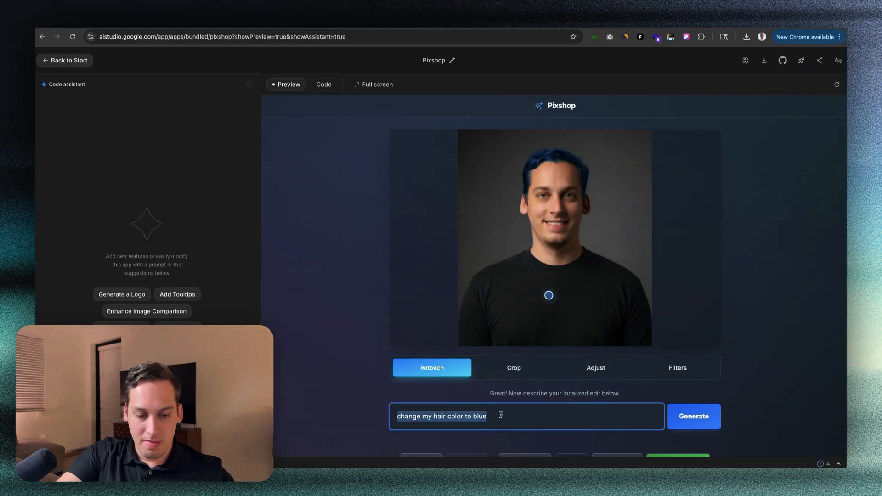
# - Retouch the shirt with the prompt 'make me wear a pink polo shirt'
pyautogui.write('make me')
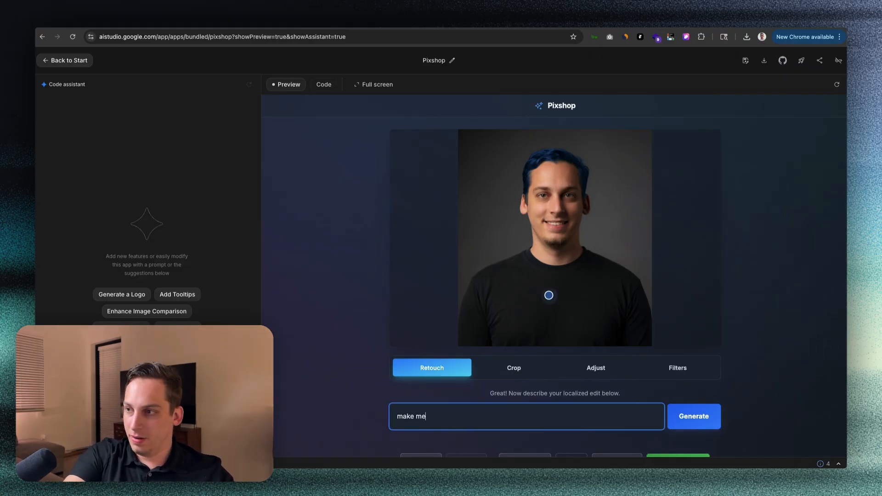
pyautogui.write('wear a')
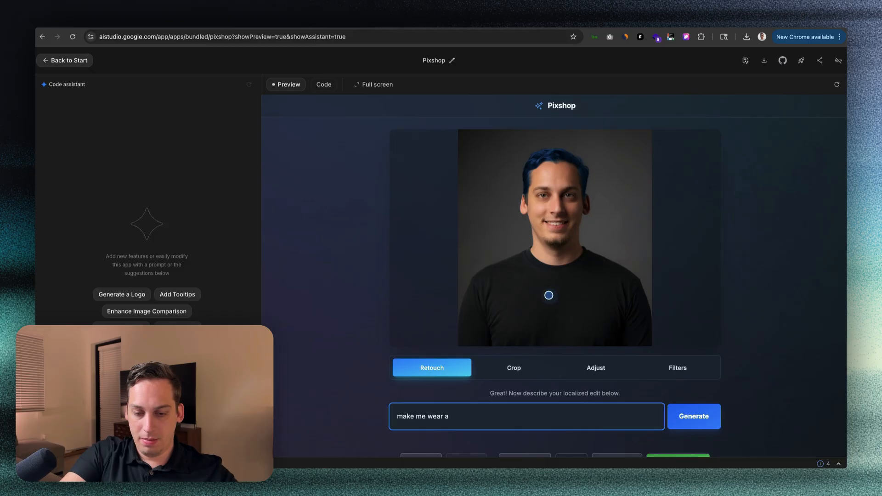
pyautogui.write('pink polo shirt')
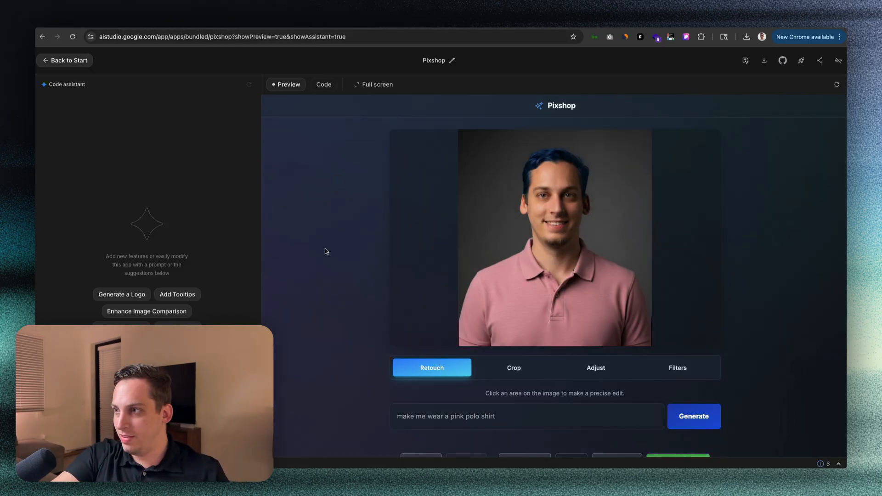
# - Go back to the start from Pixshop to pick the GemBooth demo app
pyautogui.click(373, 85)
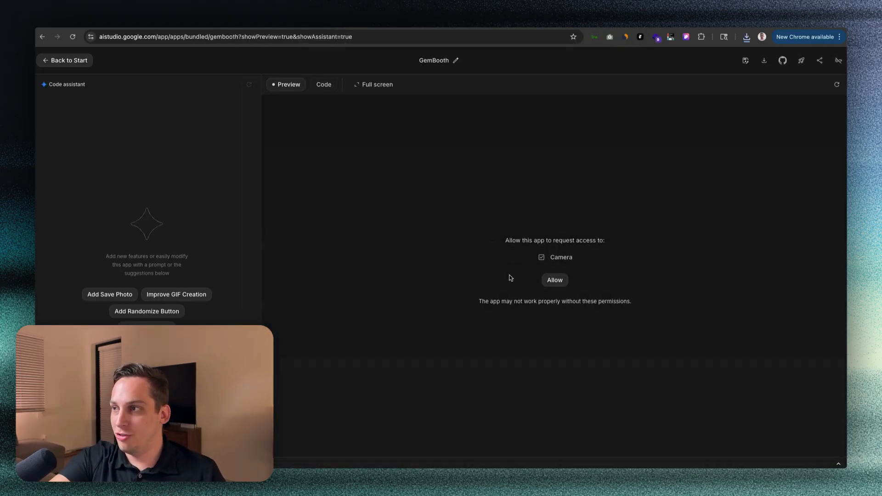
# - Allow camera access in GemBooth and snap cartoon, statue and Renaissance versions of the webcam photo
pyautogui.click(554, 281)
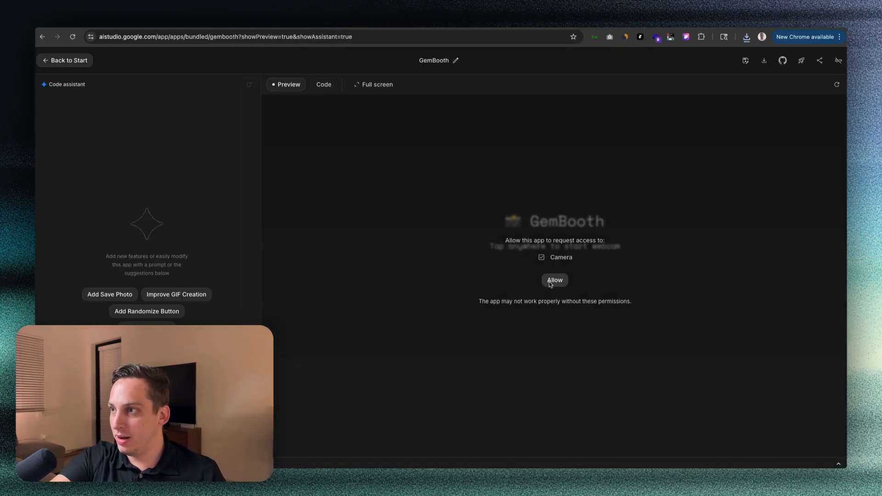
pyautogui.click(554, 280)
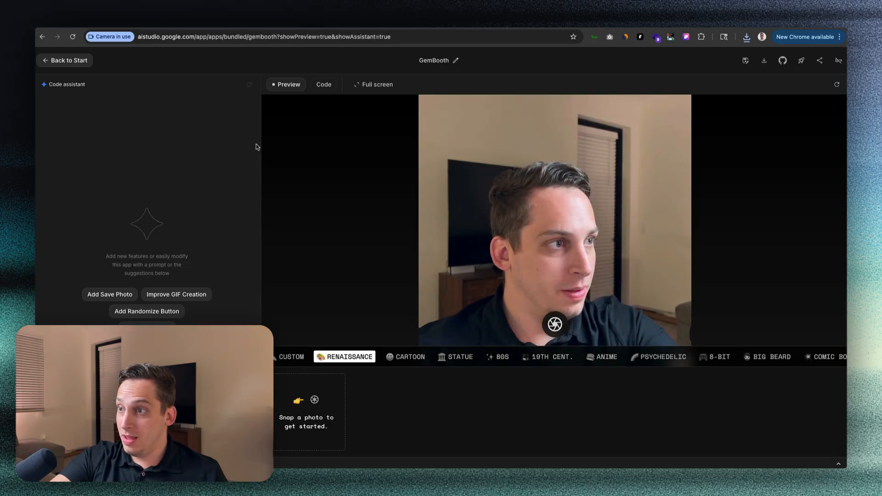
pyautogui.moveTo(410, 356)
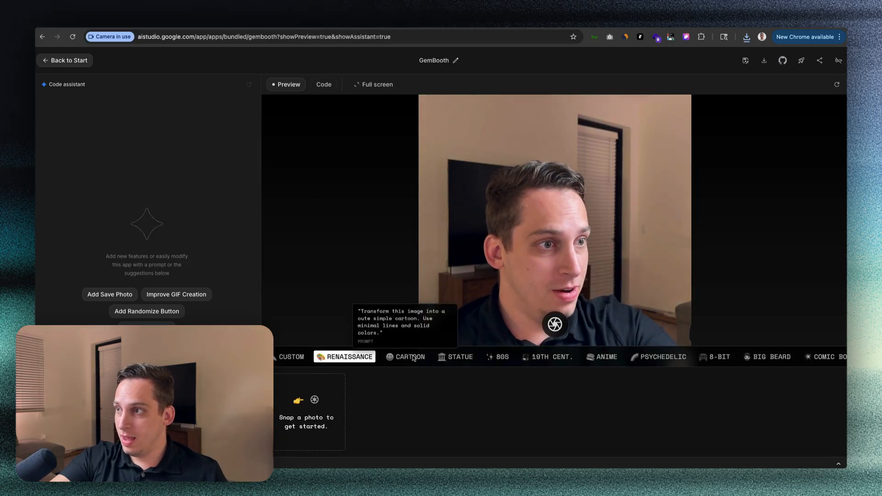
pyautogui.click(410, 356)
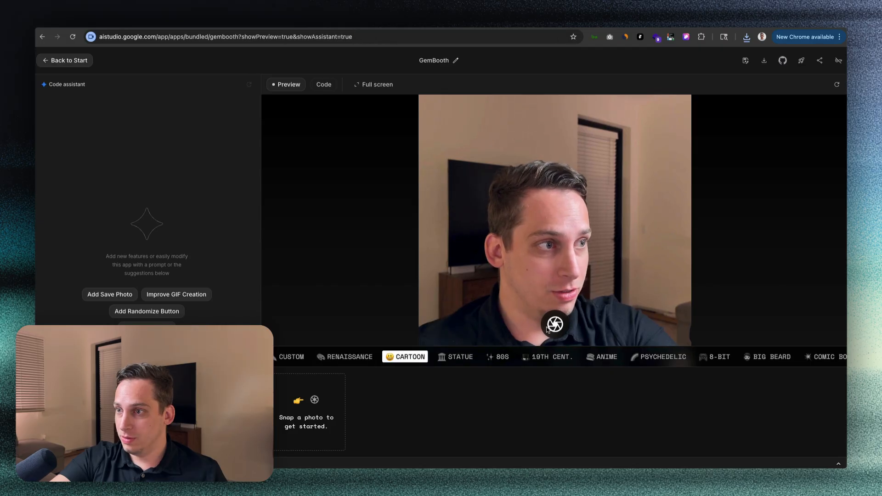
pyautogui.click(554, 325)
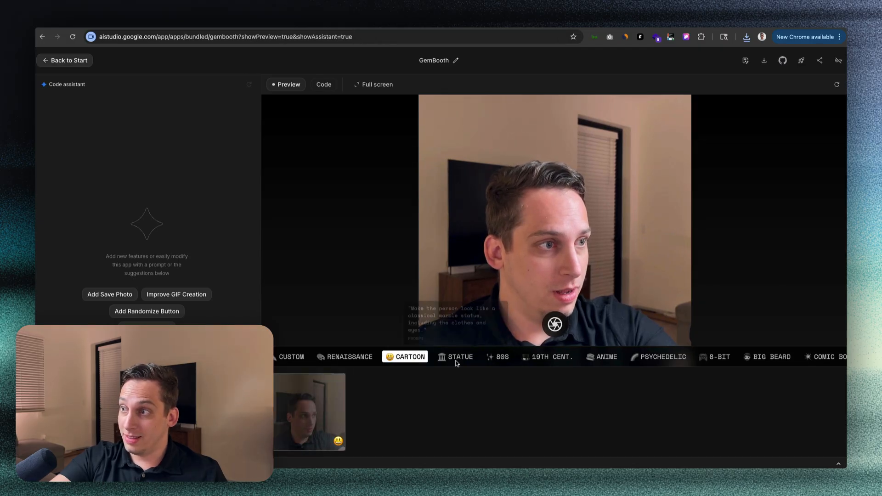
pyautogui.click(455, 356)
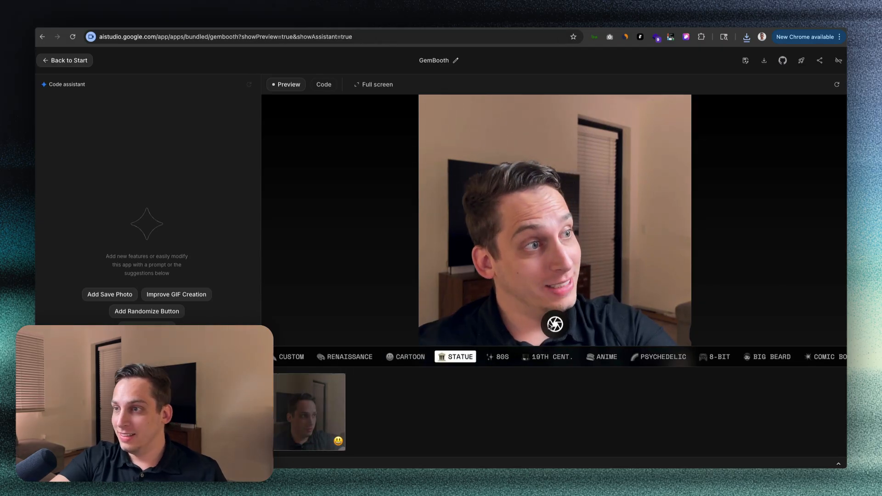
pyautogui.click(344, 356)
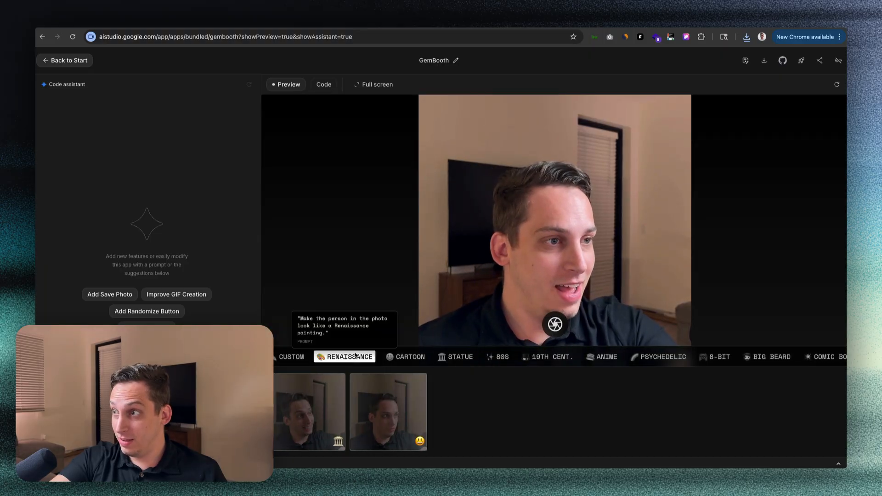
pyautogui.click(554, 324)
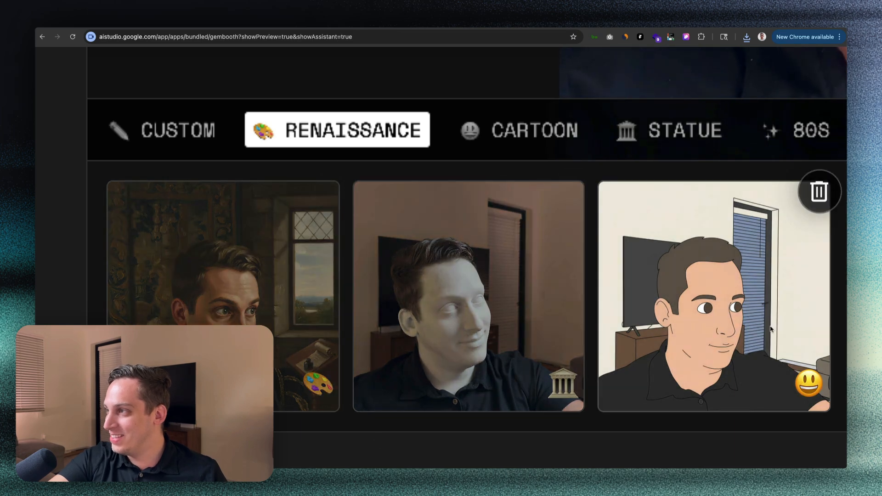
pyautogui.moveTo(745, 315)
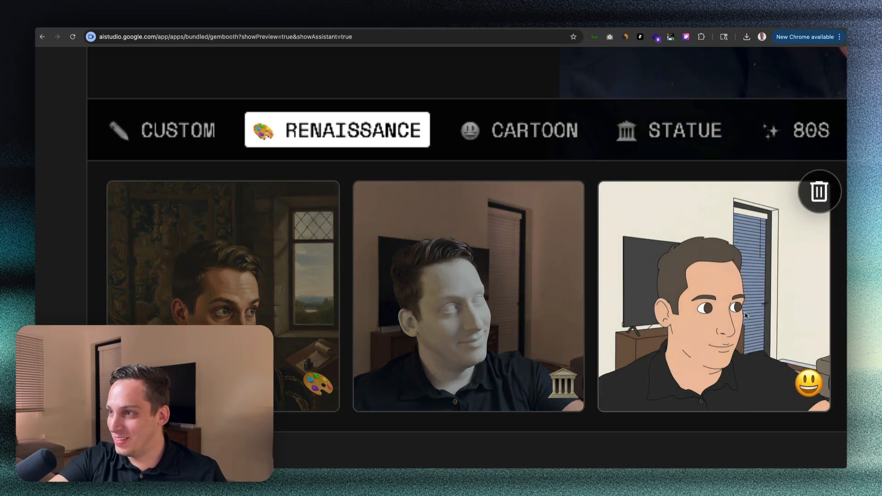
pyautogui.moveTo(425, 288)
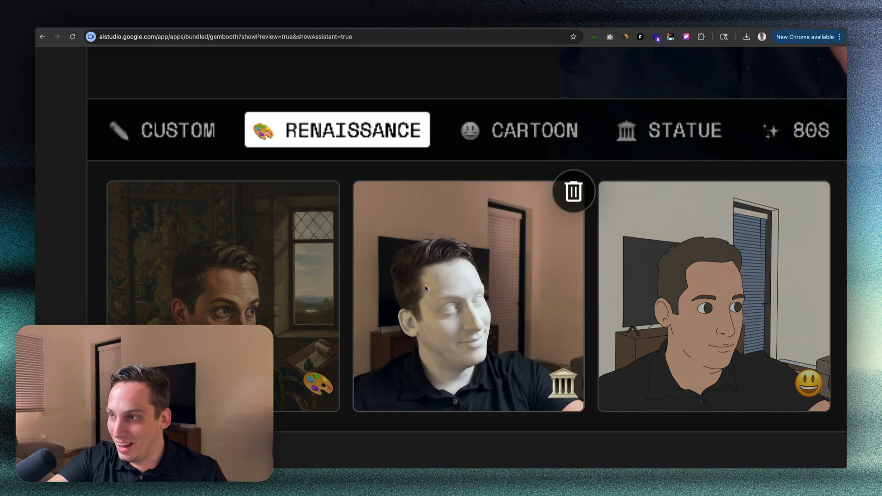
pyautogui.moveTo(430, 328)
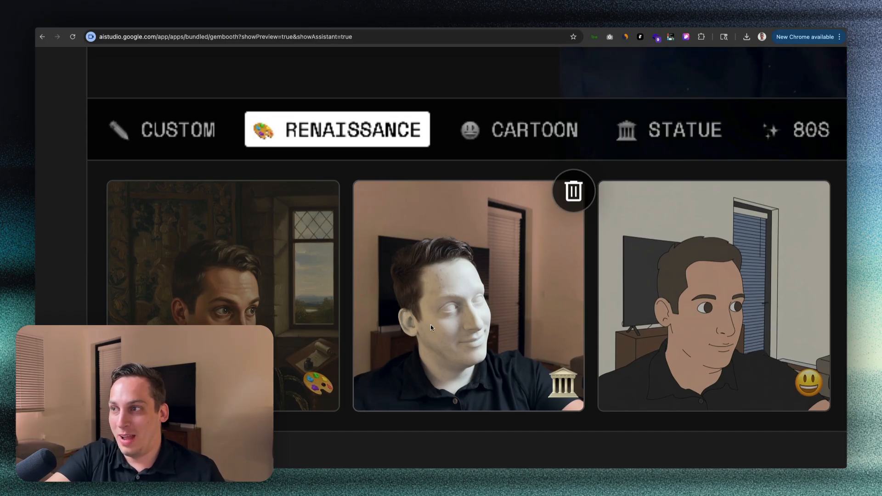
pyautogui.moveTo(386, 284)
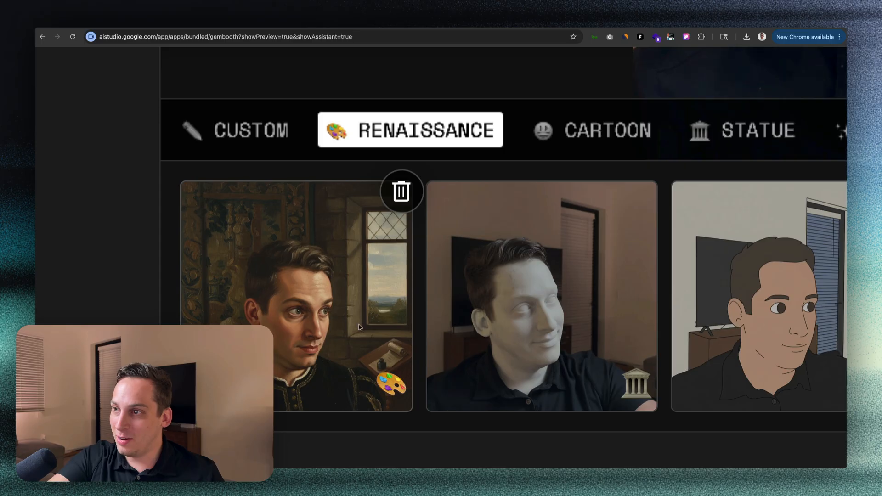
pyautogui.moveTo(384, 334)
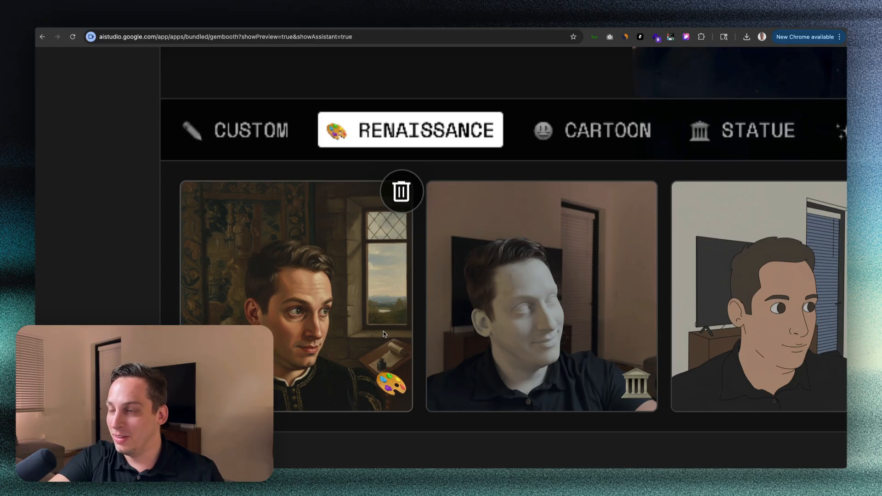
pyautogui.moveTo(206, 230)
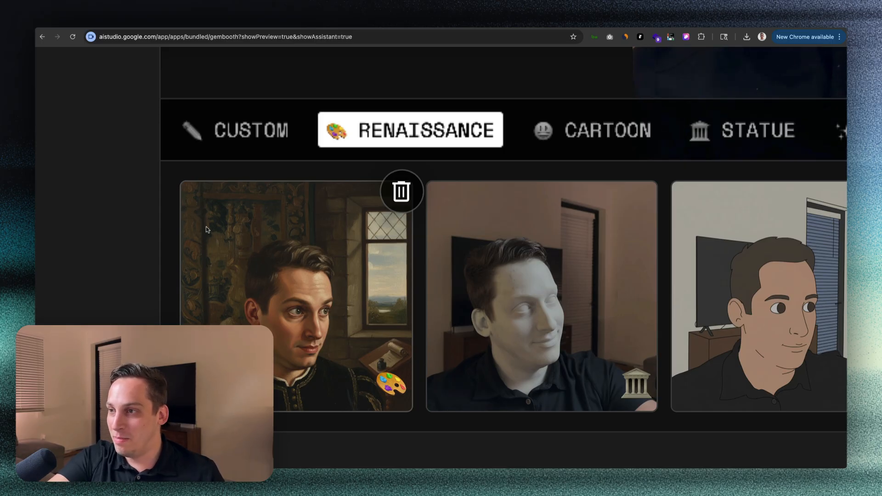
pyautogui.moveTo(398, 264)
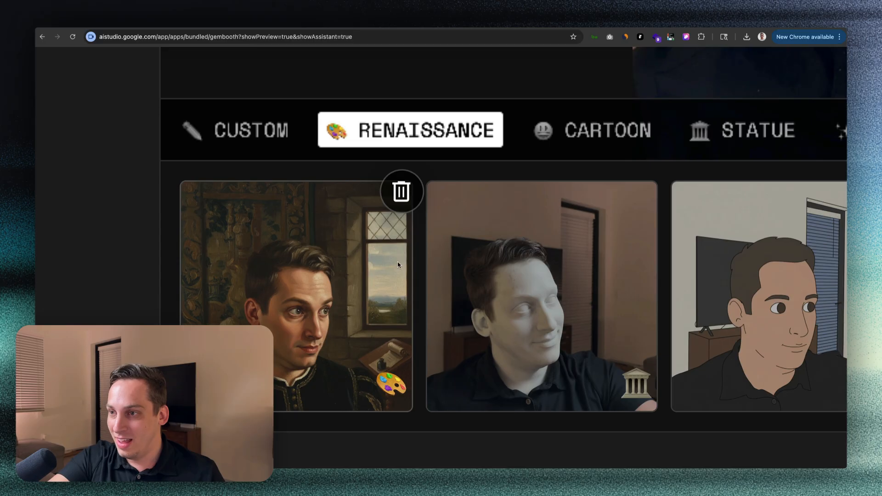
pyautogui.moveTo(284, 272)
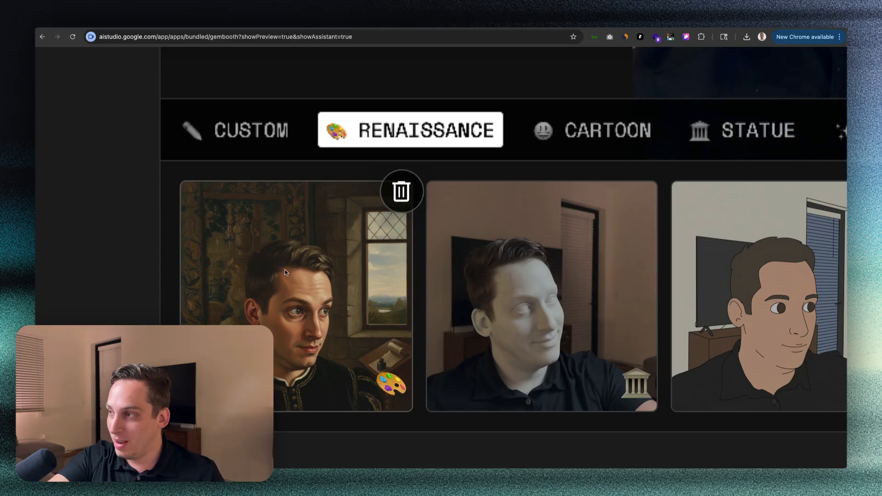
pyautogui.moveTo(337, 318)
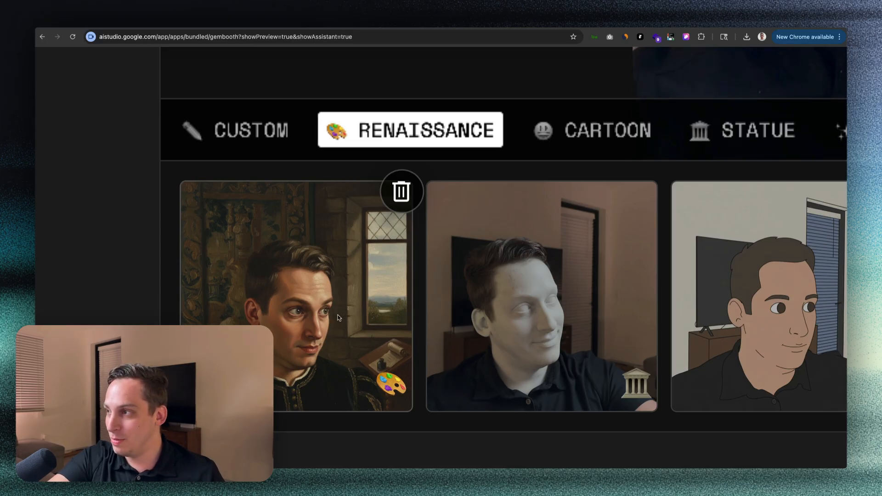
pyautogui.moveTo(301, 355)
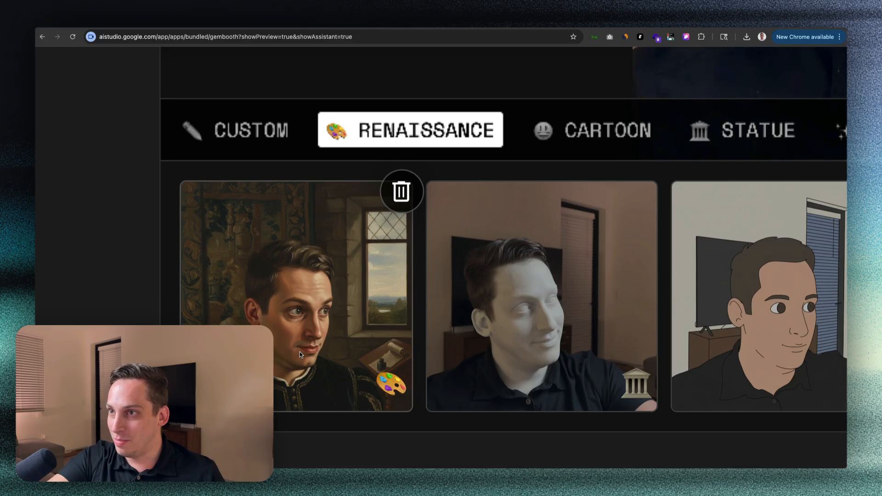